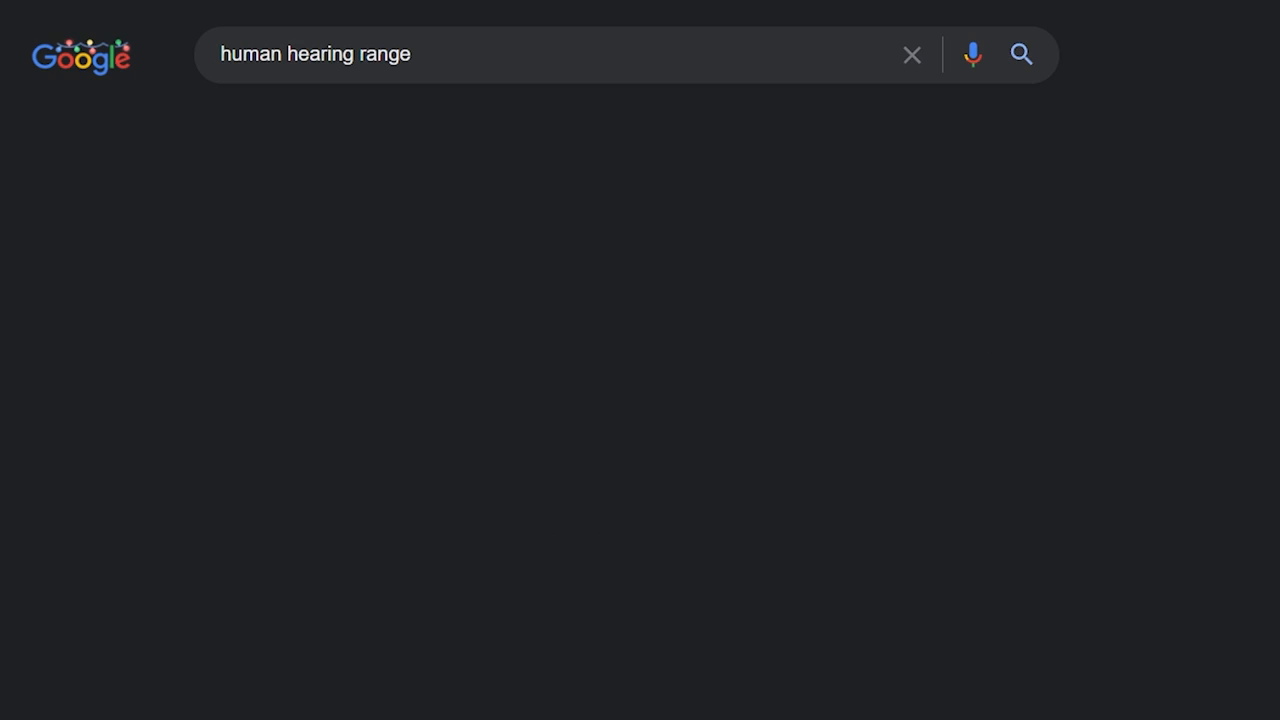
- Run a Google search for 'human hearing range'
{"action": "left_click", "coordinate": [1020, 54]}
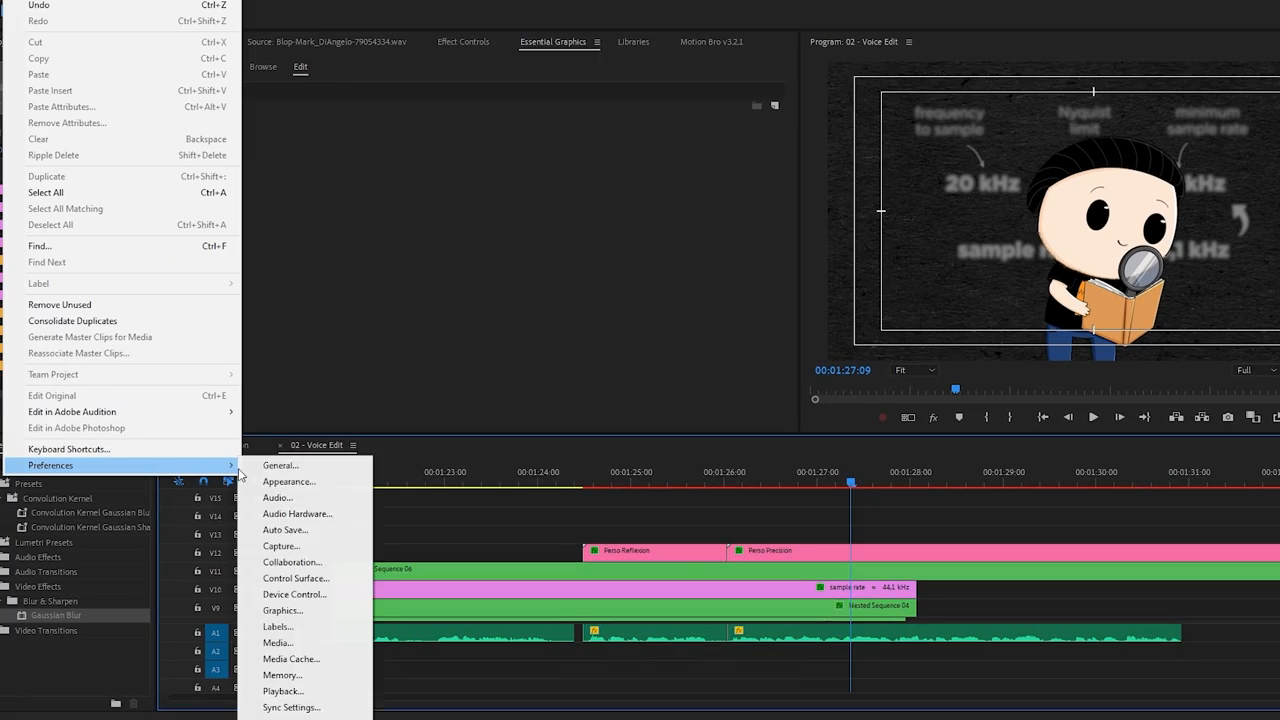
- Show the preference categories under Edit > Preferences in Premiere Pro
{"action": "left_click", "coordinate": [296, 512]}
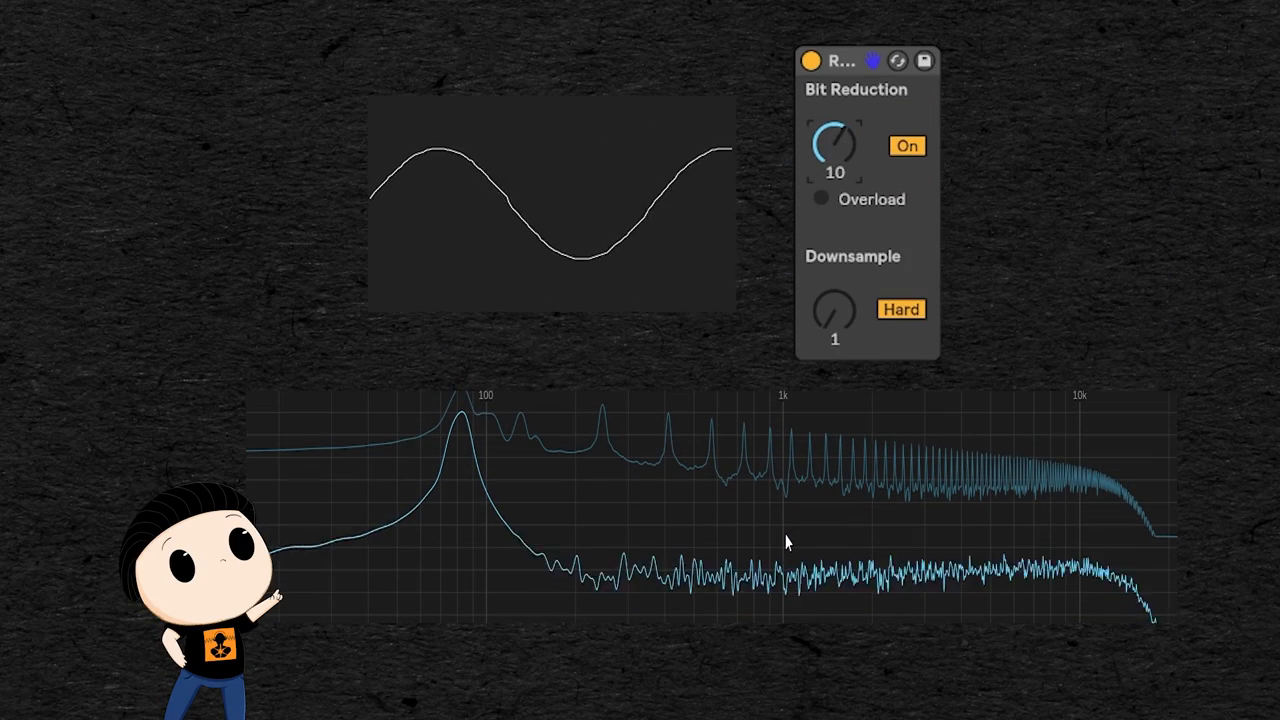
- Sweep Redux Bit Reduction through 6, 3, 7, 11, 6 and down to 3 bits on the low sine
{"action": "left_click_drag", "start_coordinate": [836, 142], "coordinate": [836, 176]}
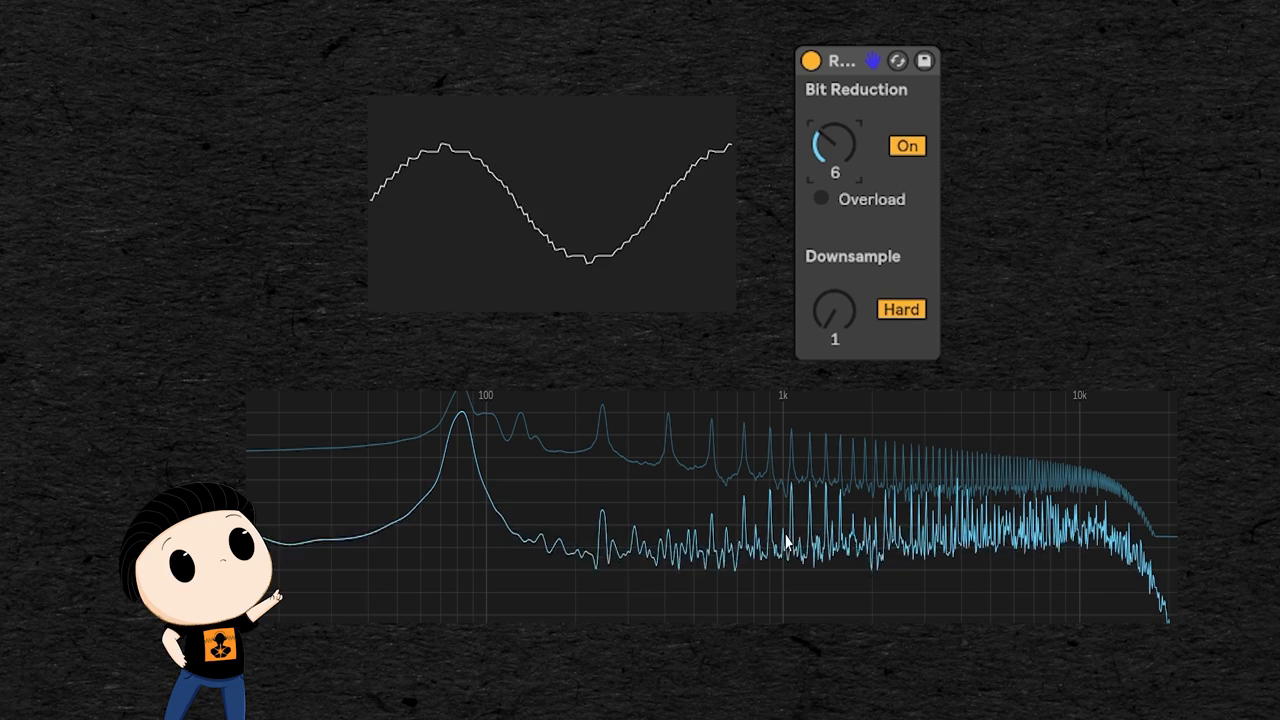
{"action": "left_click_drag", "start_coordinate": [834, 150], "coordinate": [820, 170]}
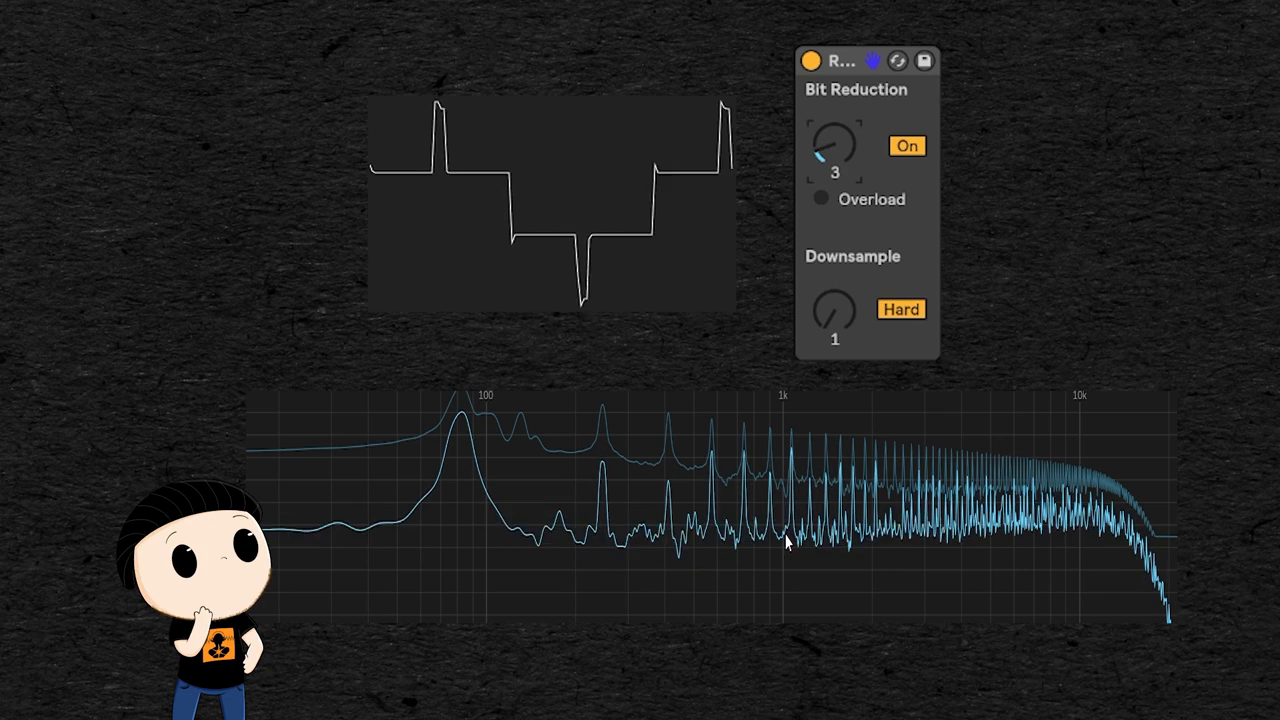
{"action": "left_click_drag", "start_coordinate": [836, 150], "coordinate": [836, 120]}
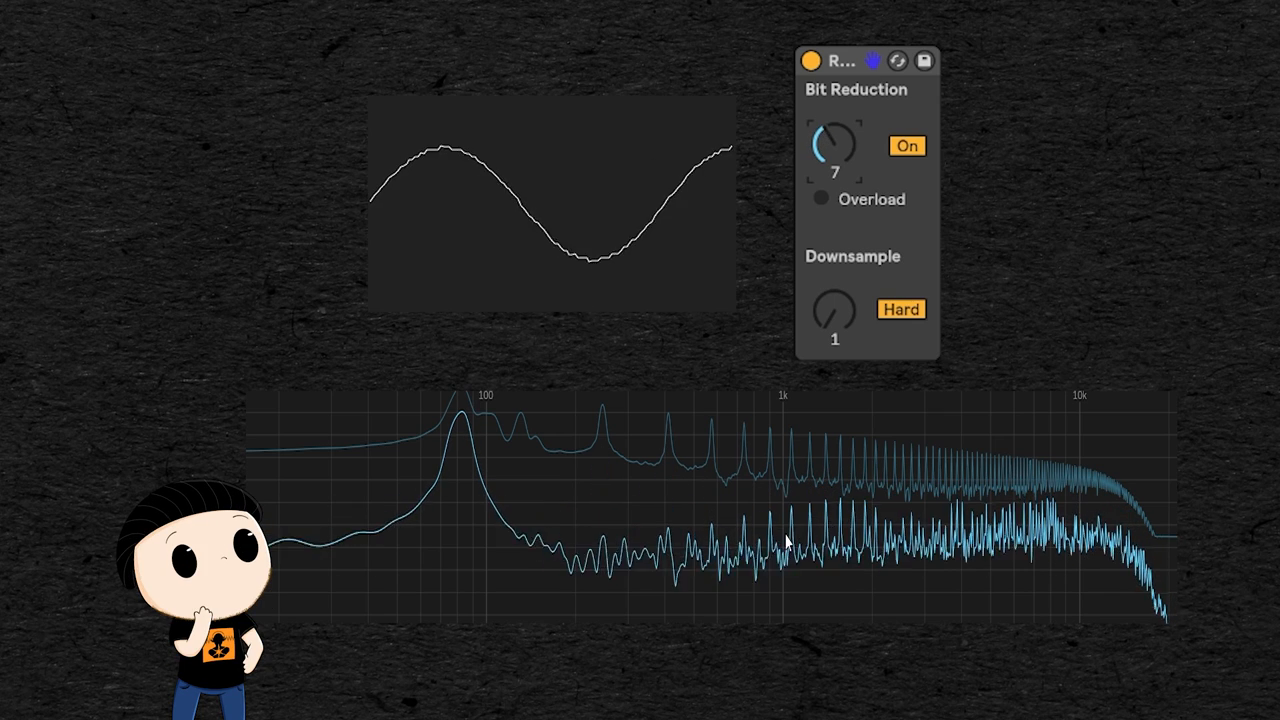
{"action": "left_click_drag", "start_coordinate": [834, 144], "coordinate": [834, 120]}
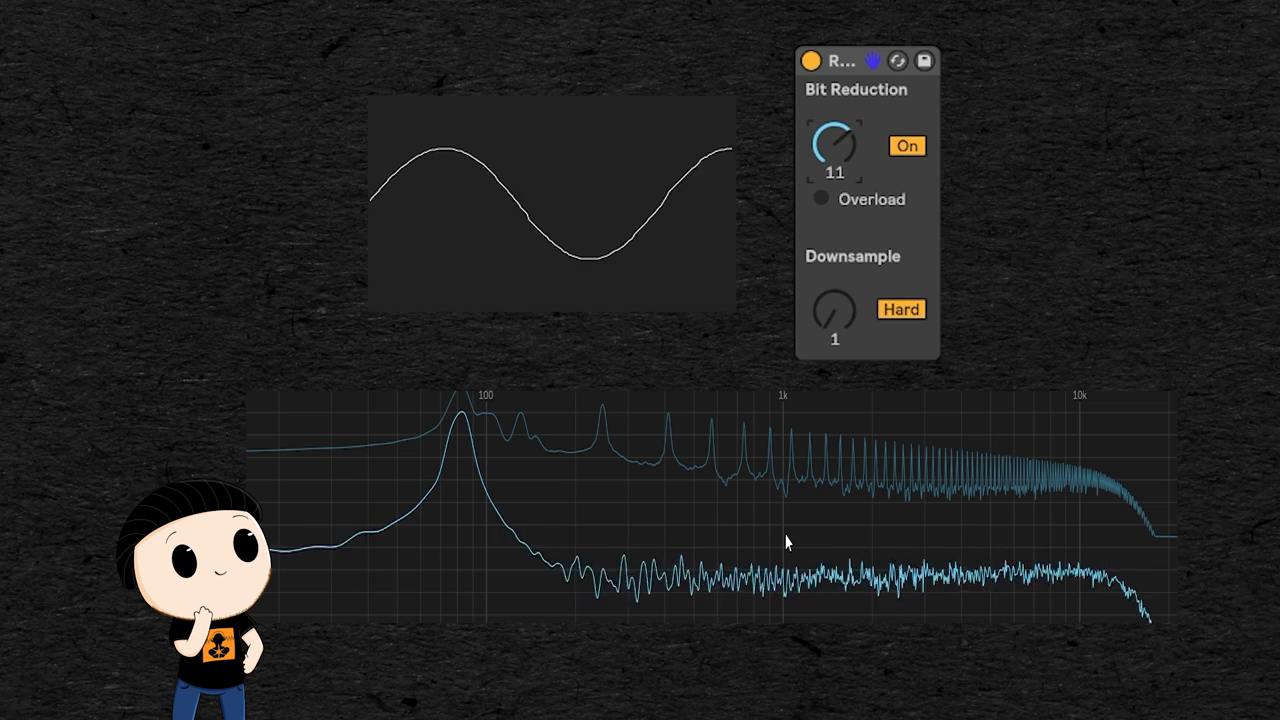
{"action": "left_click_drag", "start_coordinate": [836, 144], "coordinate": [836, 176]}
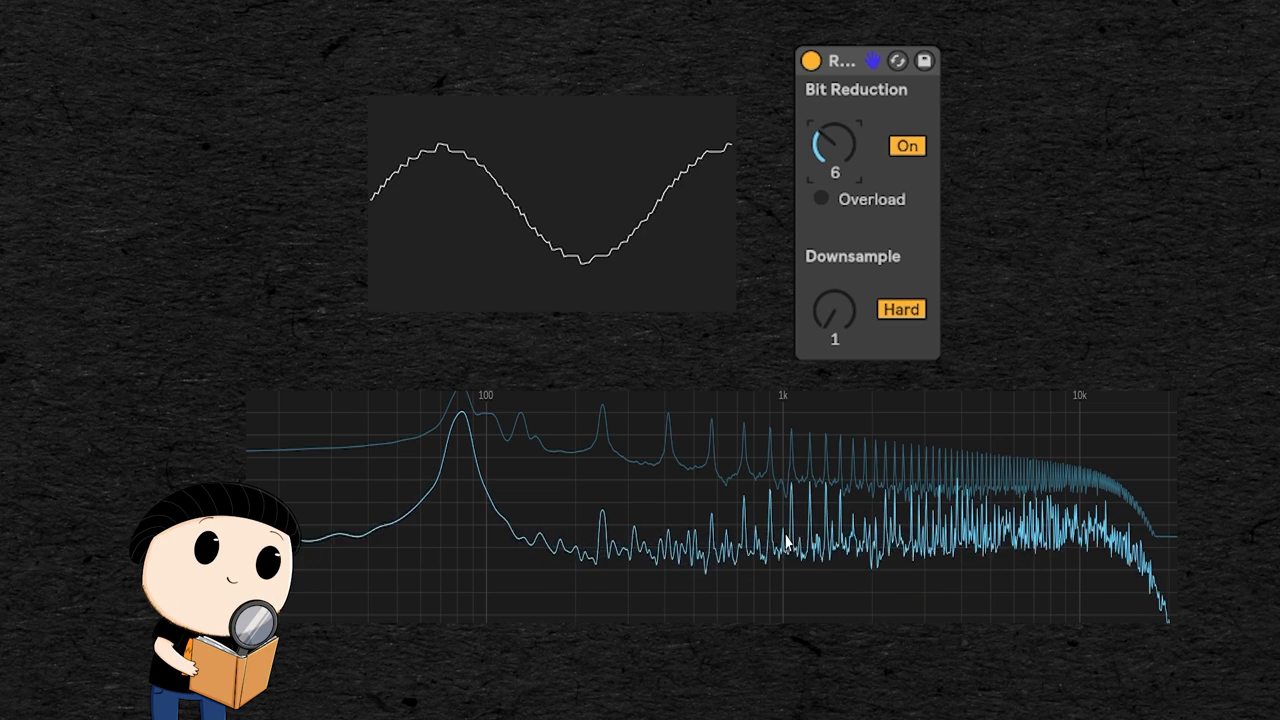
{"action": "left_click_drag", "start_coordinate": [834, 140], "coordinate": [820, 160]}
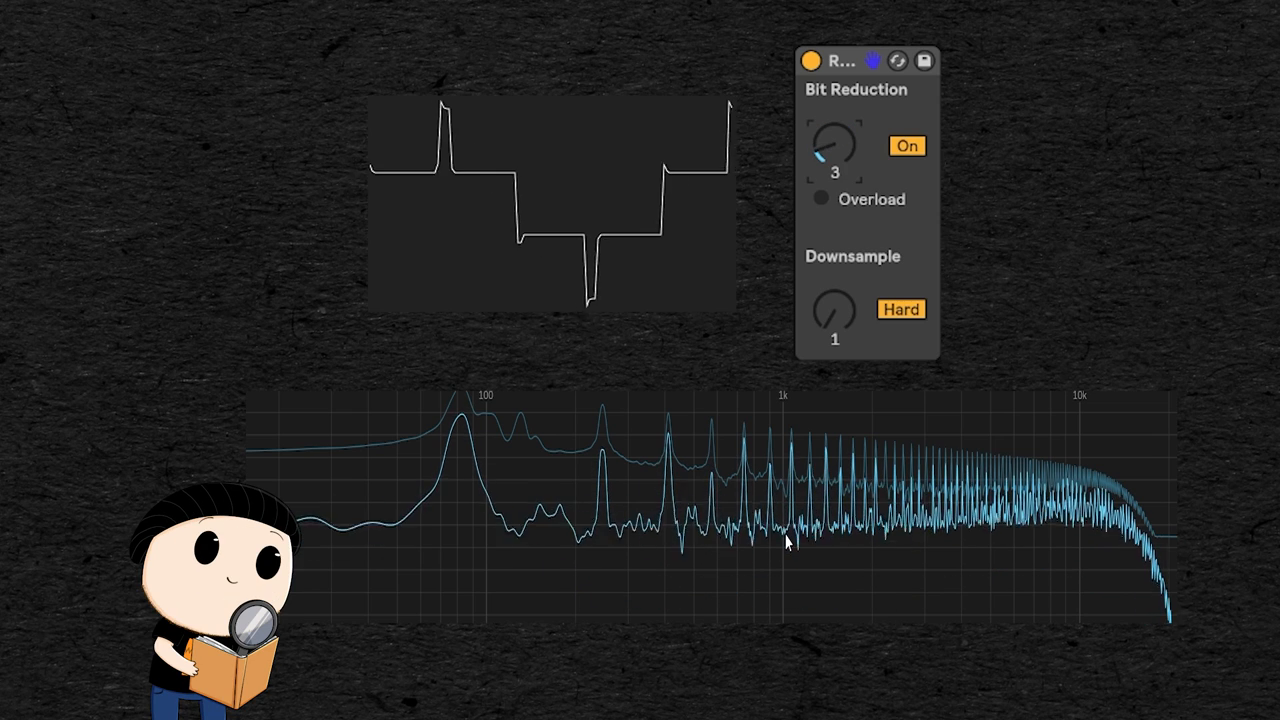
{"action": "left_click_drag", "start_coordinate": [836, 140], "coordinate": [830, 150]}
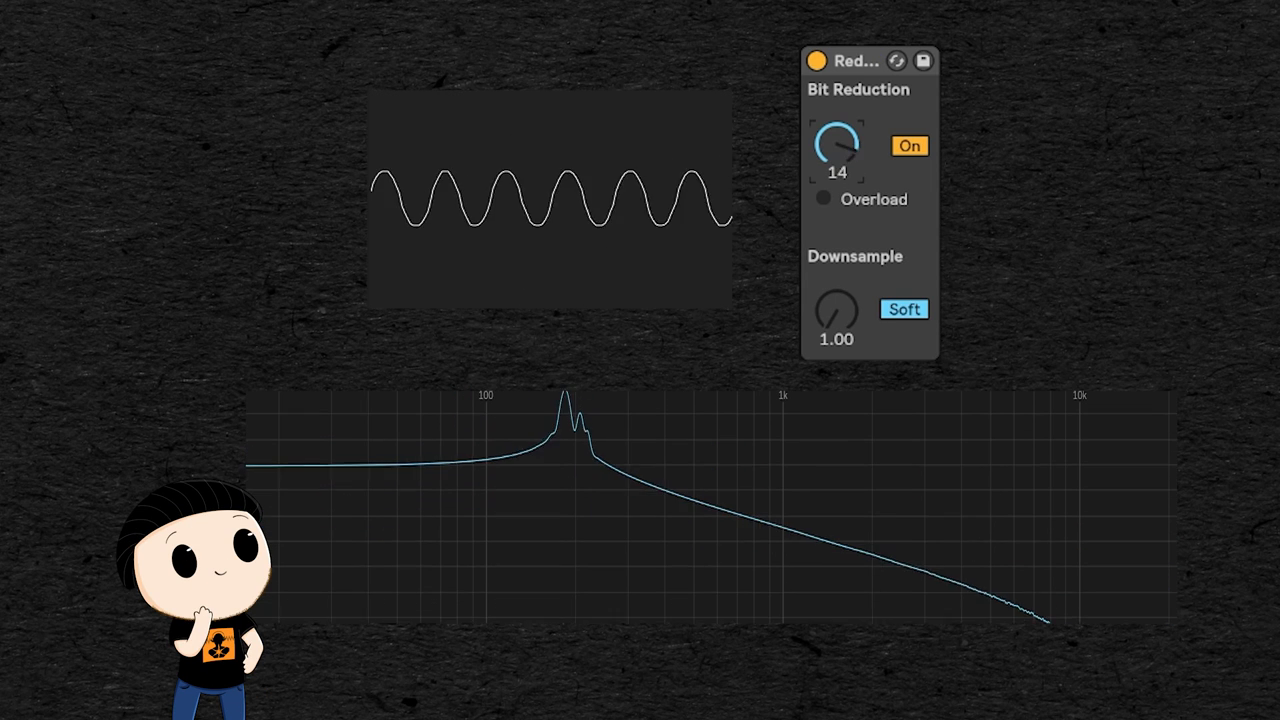
- Lower Redux Bit Reduction on the higher sine from 14 through 9, 6, 4 to 3 bits
{"action": "left_click_drag", "start_coordinate": [836, 144], "coordinate": [836, 176]}
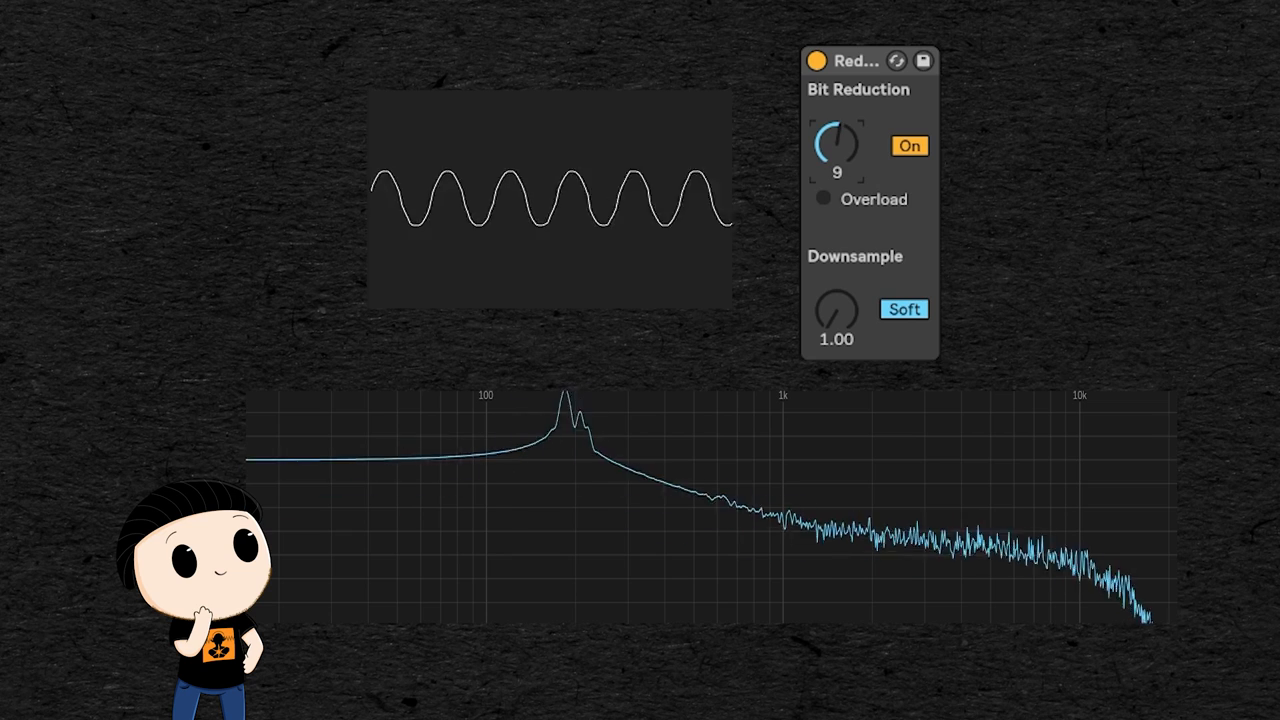
{"action": "left_click_drag", "start_coordinate": [836, 144], "coordinate": [836, 176]}
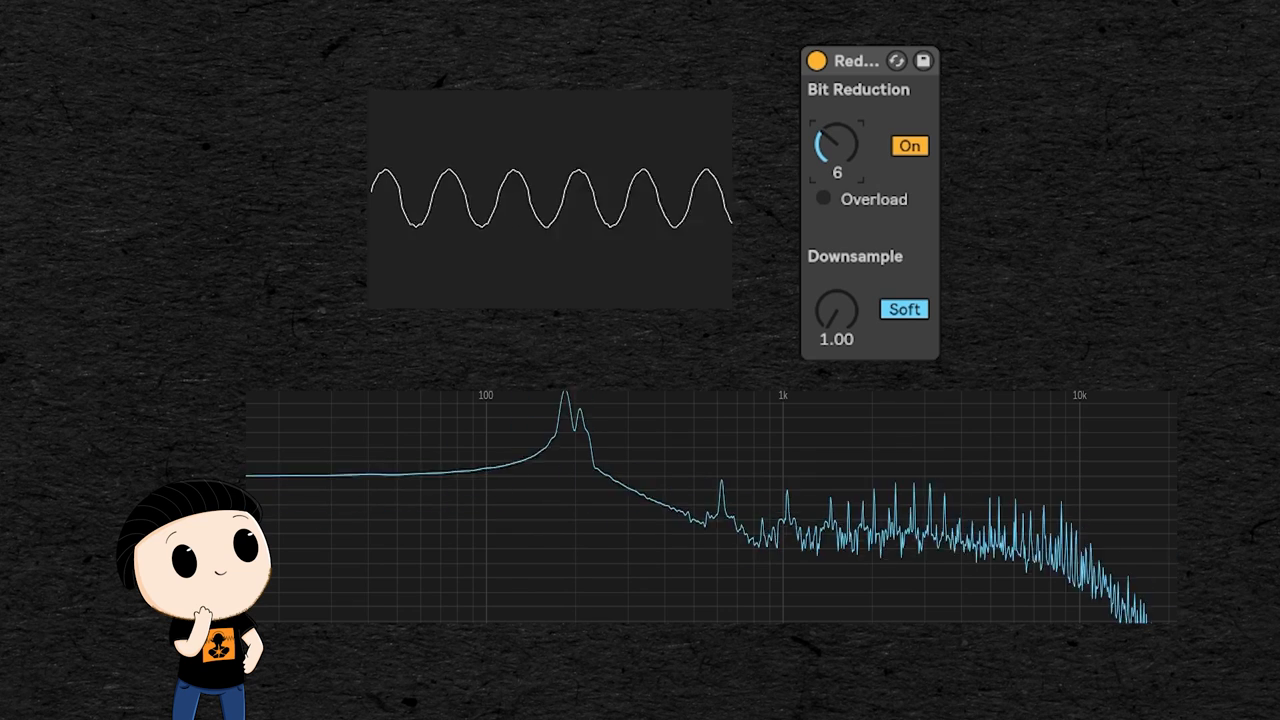
{"action": "left_click_drag", "start_coordinate": [836, 144], "coordinate": [836, 176]}
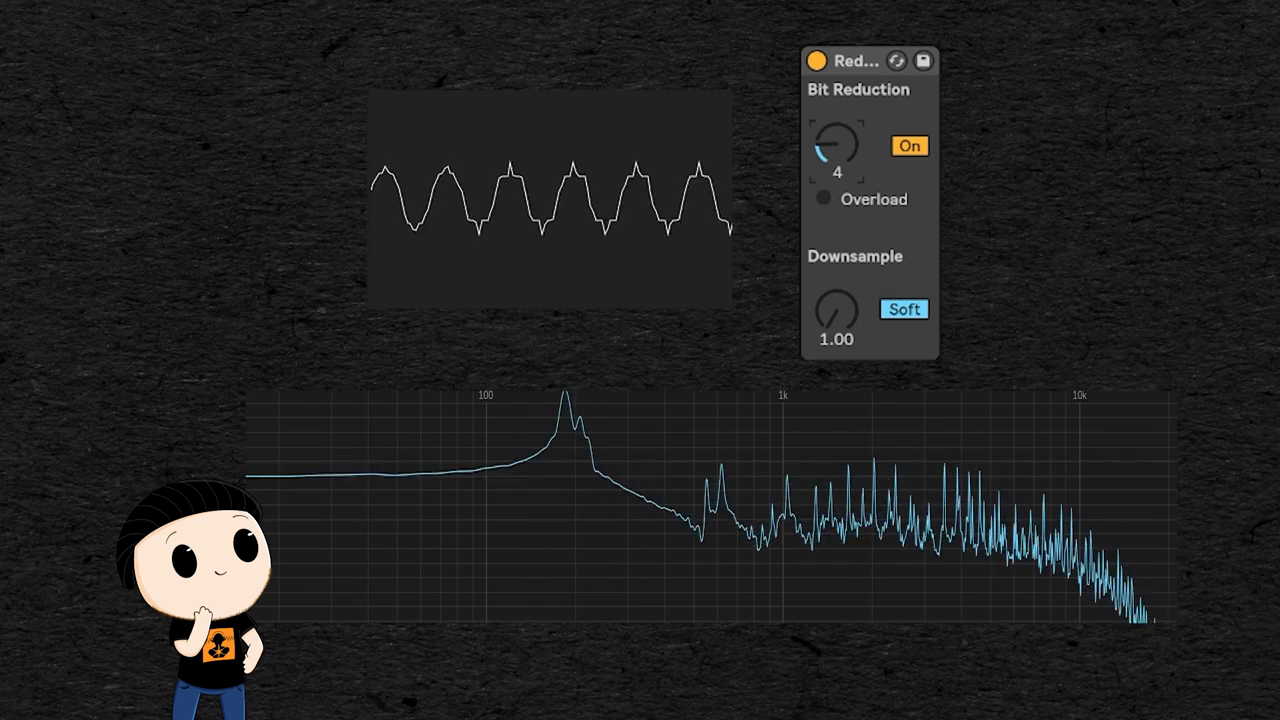
{"action": "left_click_drag", "start_coordinate": [836, 144], "coordinate": [836, 160]}
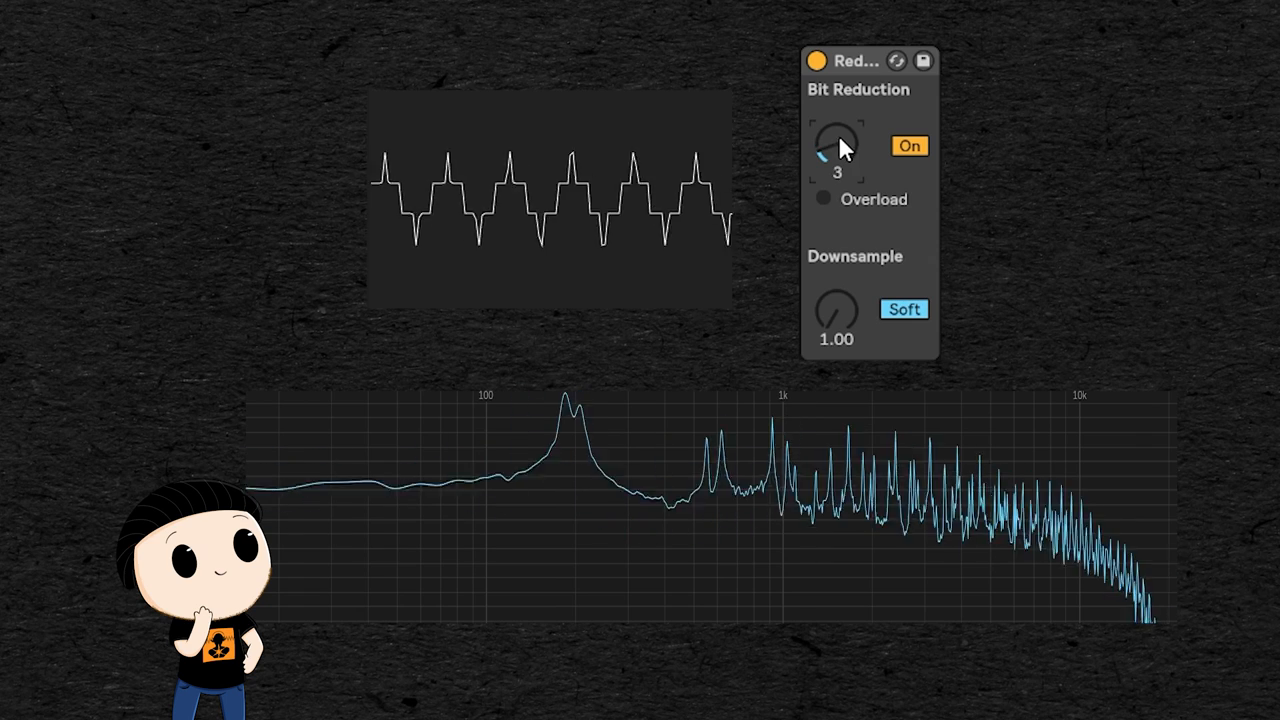
{"action": "left_click_drag", "start_coordinate": [836, 144], "coordinate": [838, 130]}
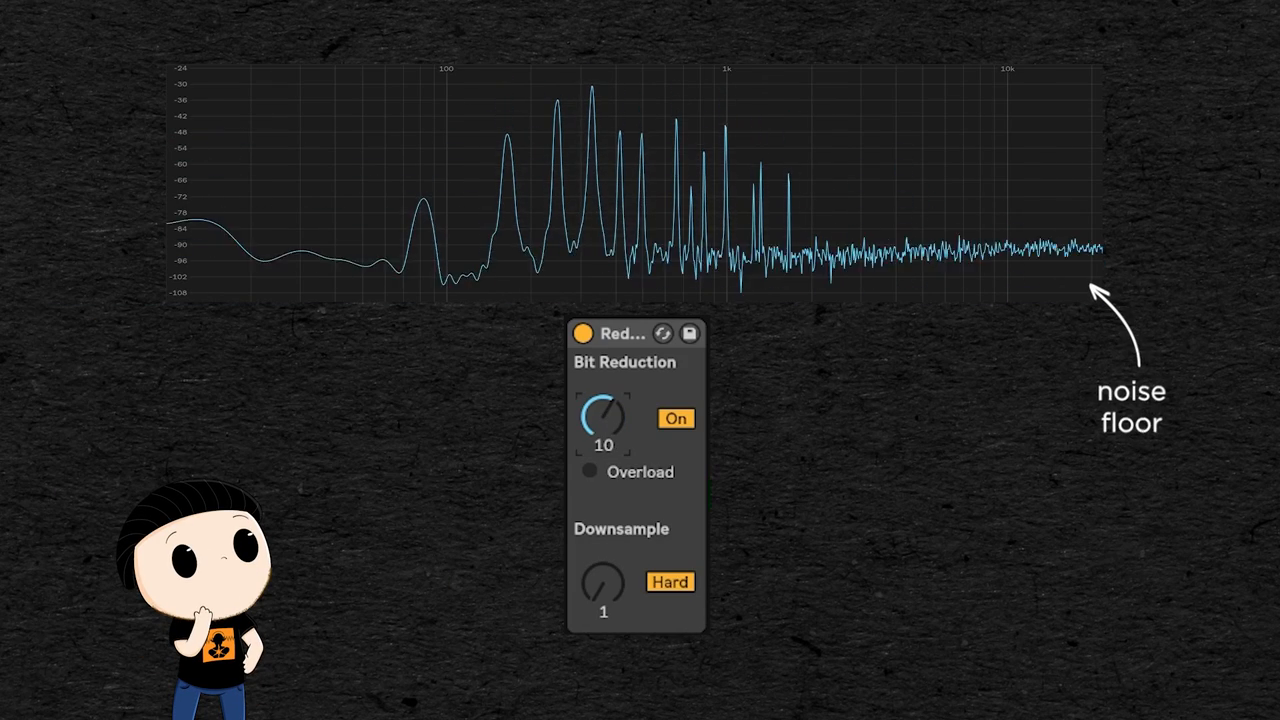
- Lower Redux Bit Reduction from 10 through 8 to 5 bits, raising the noise floor
{"action": "left_click_drag", "start_coordinate": [604, 418], "coordinate": [604, 440]}
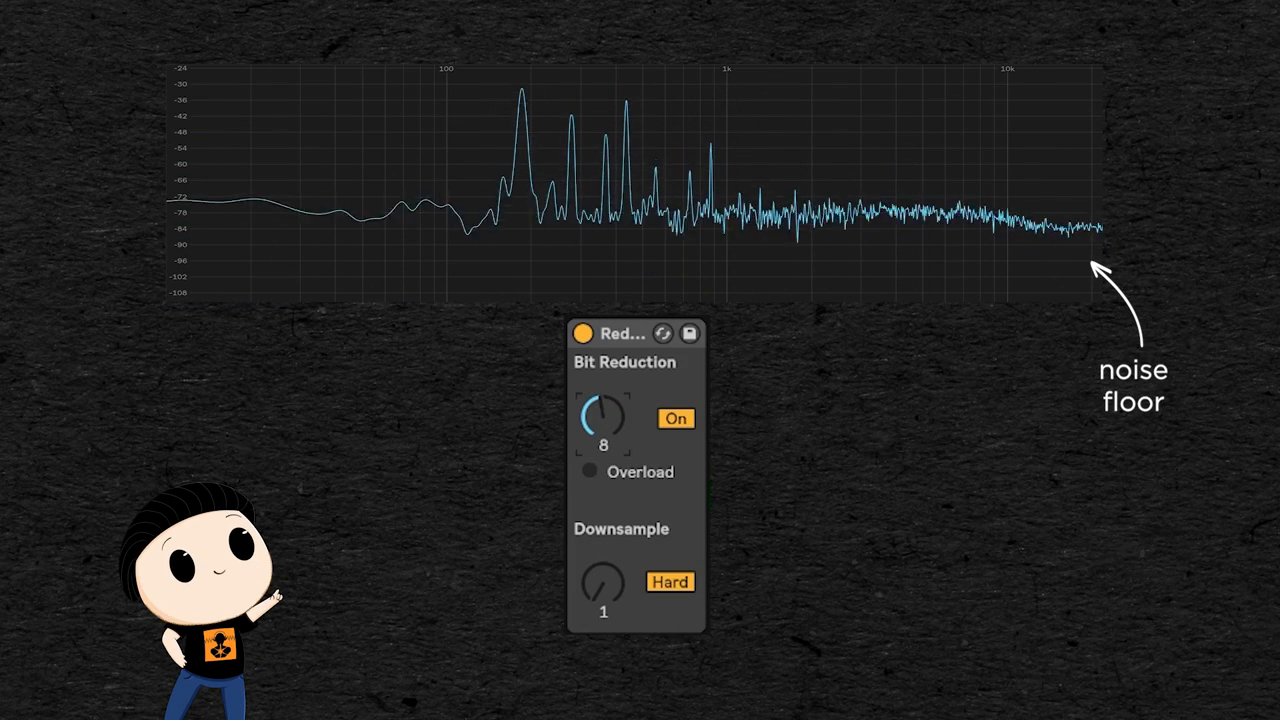
{"action": "left_click_drag", "start_coordinate": [602, 418], "coordinate": [602, 444]}
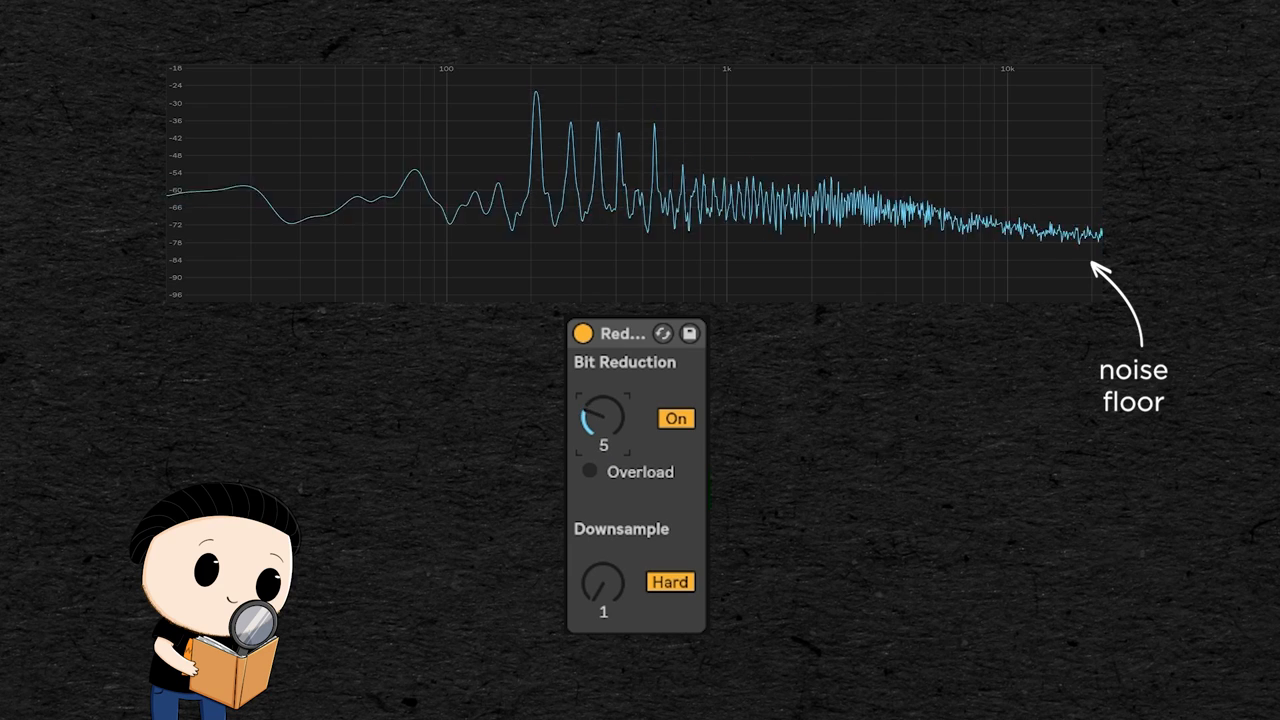
{"action": "left_click_drag", "start_coordinate": [604, 418], "coordinate": [604, 444]}
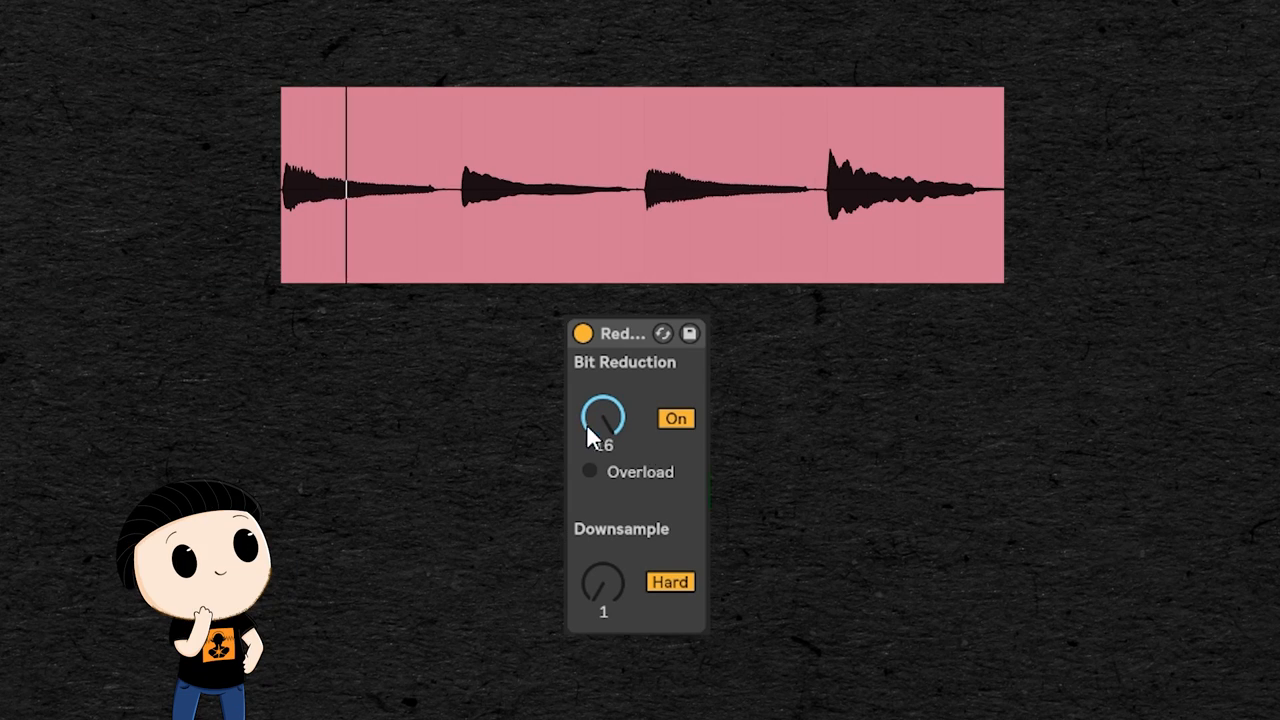
- On the drum clip sweep Bit Reduction to 11, 8 and down to 5 bits
{"action": "left_click_drag", "start_coordinate": [602, 418], "coordinate": [602, 390]}
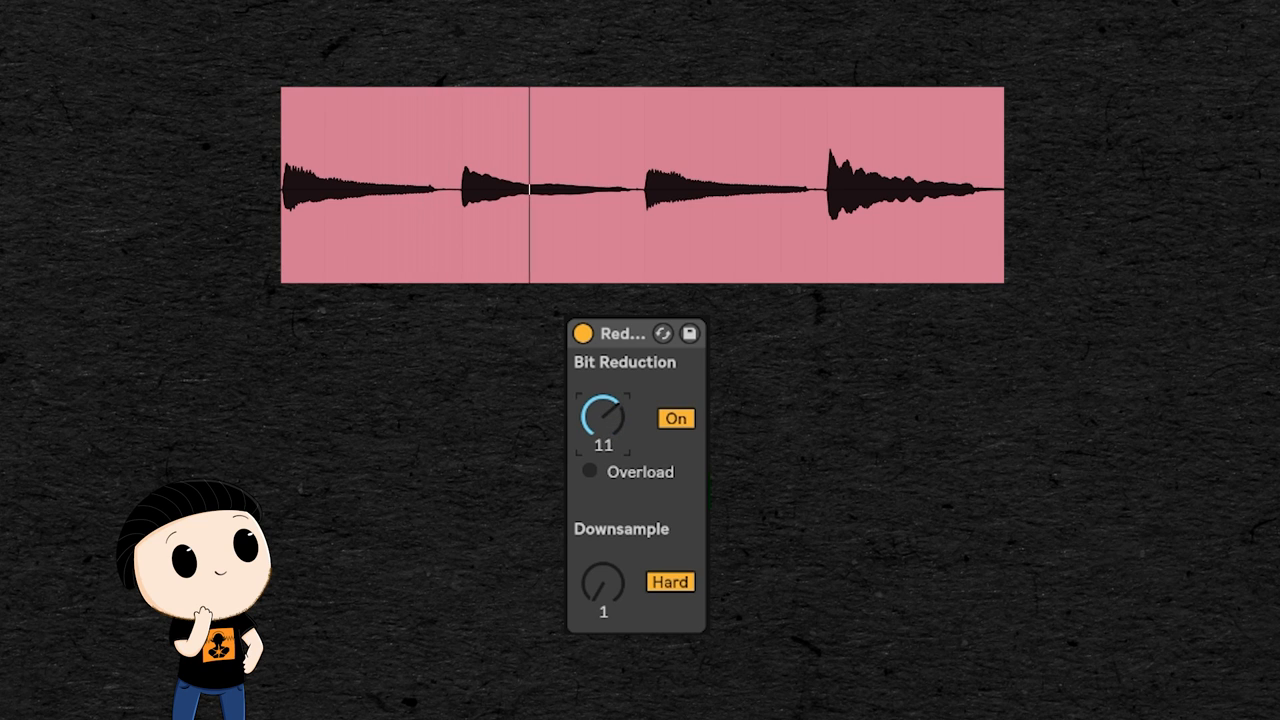
{"action": "left_click_drag", "start_coordinate": [604, 414], "coordinate": [604, 440]}
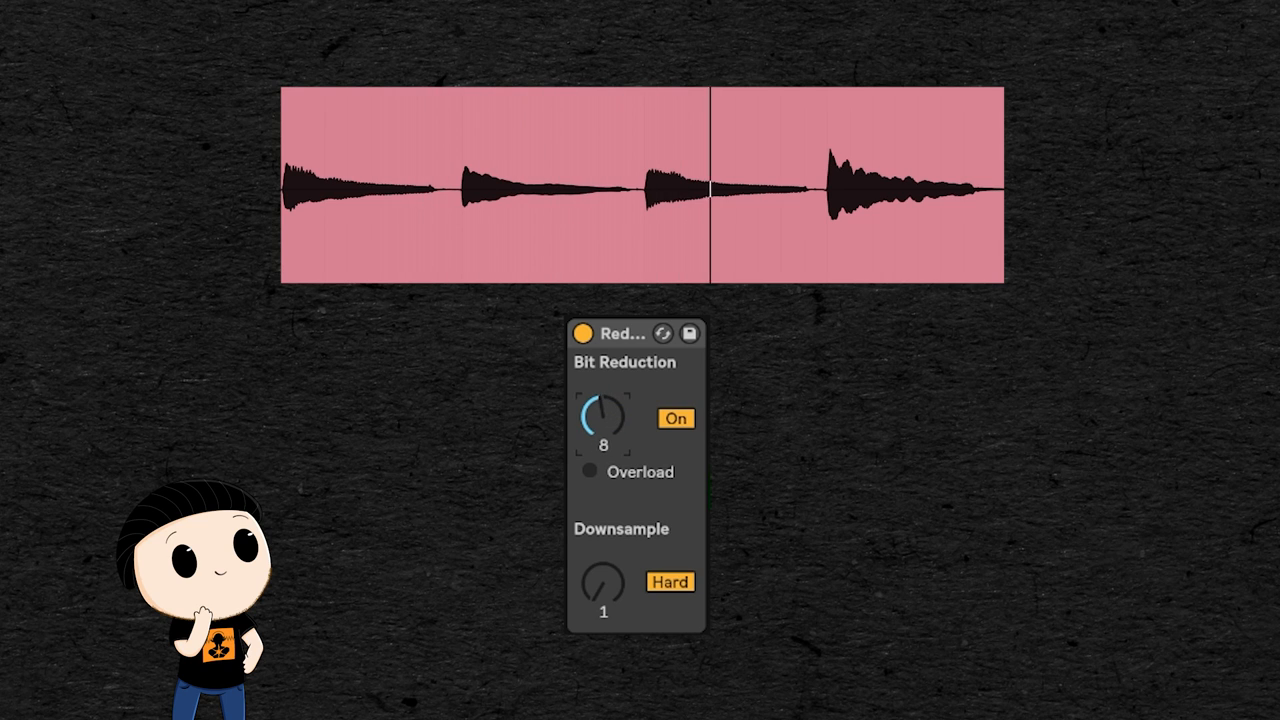
{"action": "left_click_drag", "start_coordinate": [602, 418], "coordinate": [602, 440]}
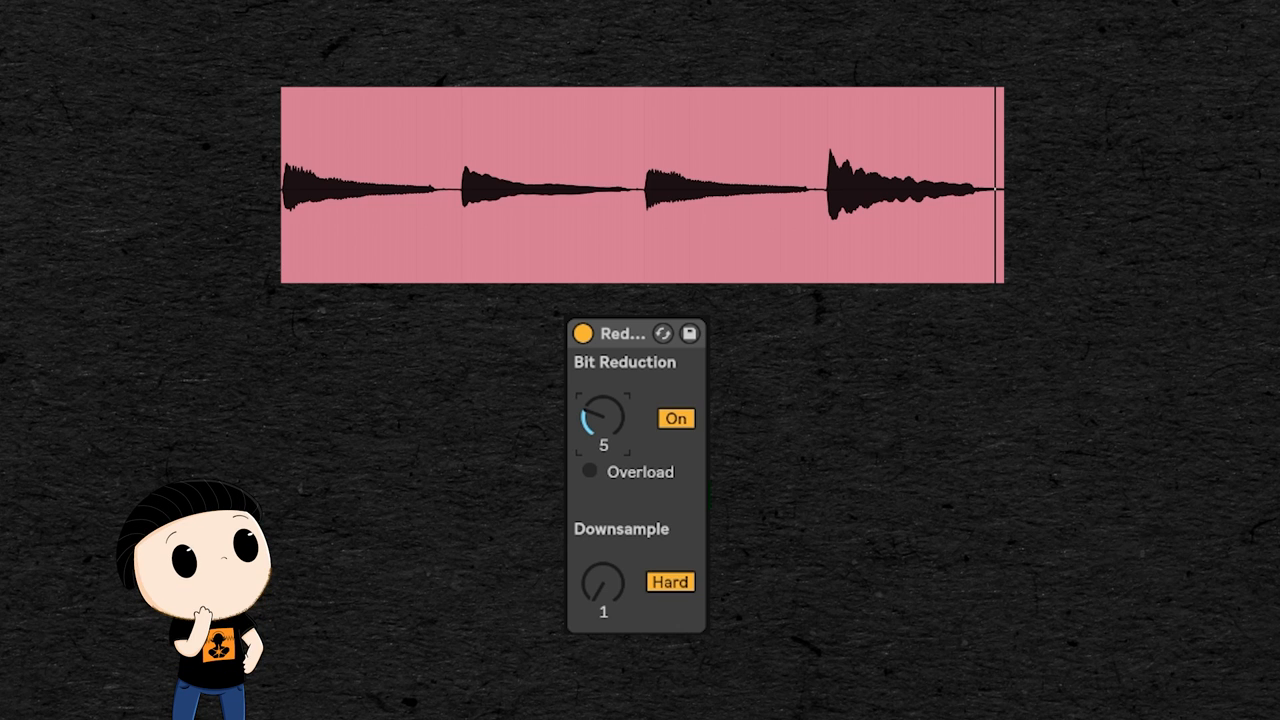
{"action": "left_click_drag", "start_coordinate": [602, 418], "coordinate": [602, 390]}
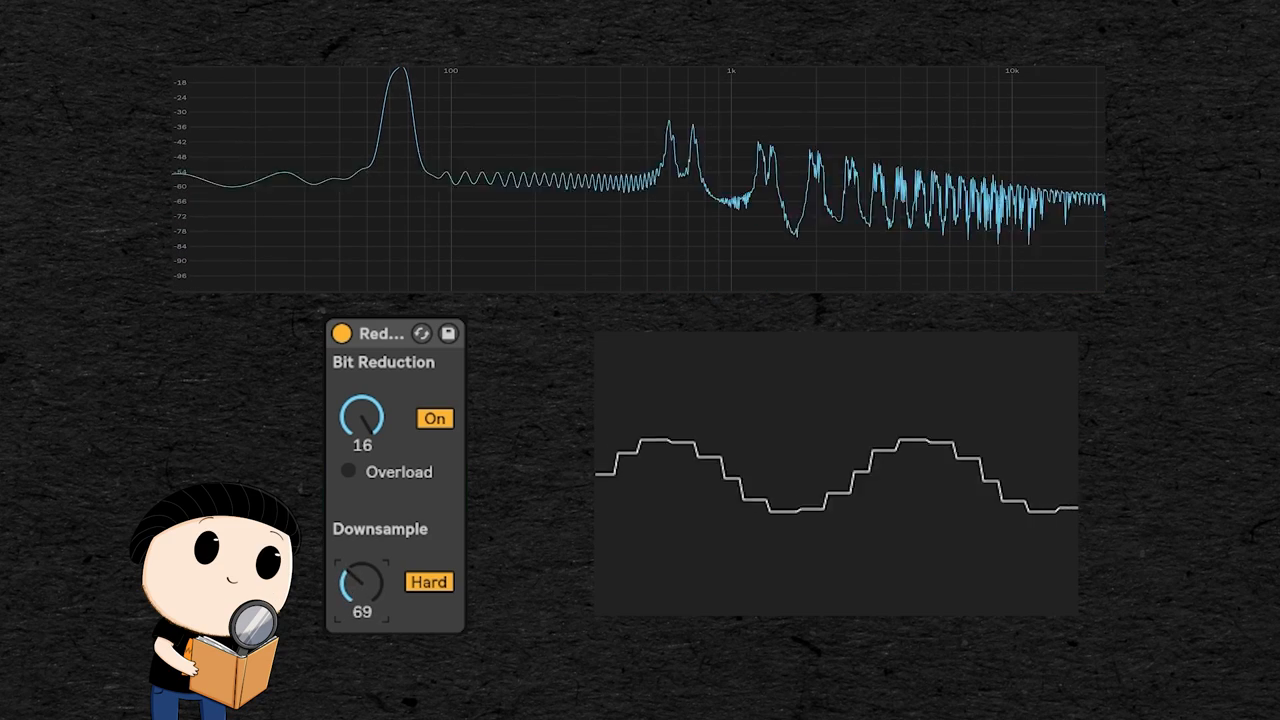
- Raise Redux Downsample briefly, then return it to no reduction
{"action": "left_click_drag", "start_coordinate": [362, 584], "coordinate": [362, 556]}
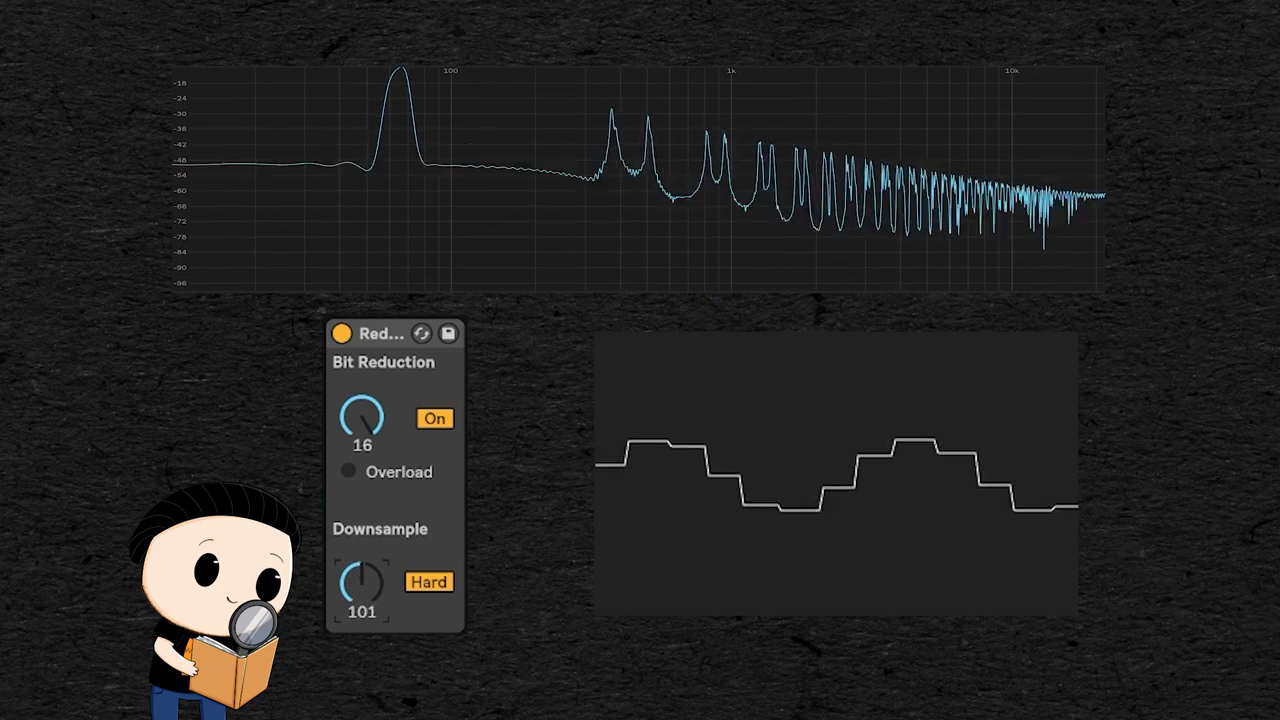
{"action": "left_click_drag", "start_coordinate": [360, 584], "coordinate": [360, 556]}
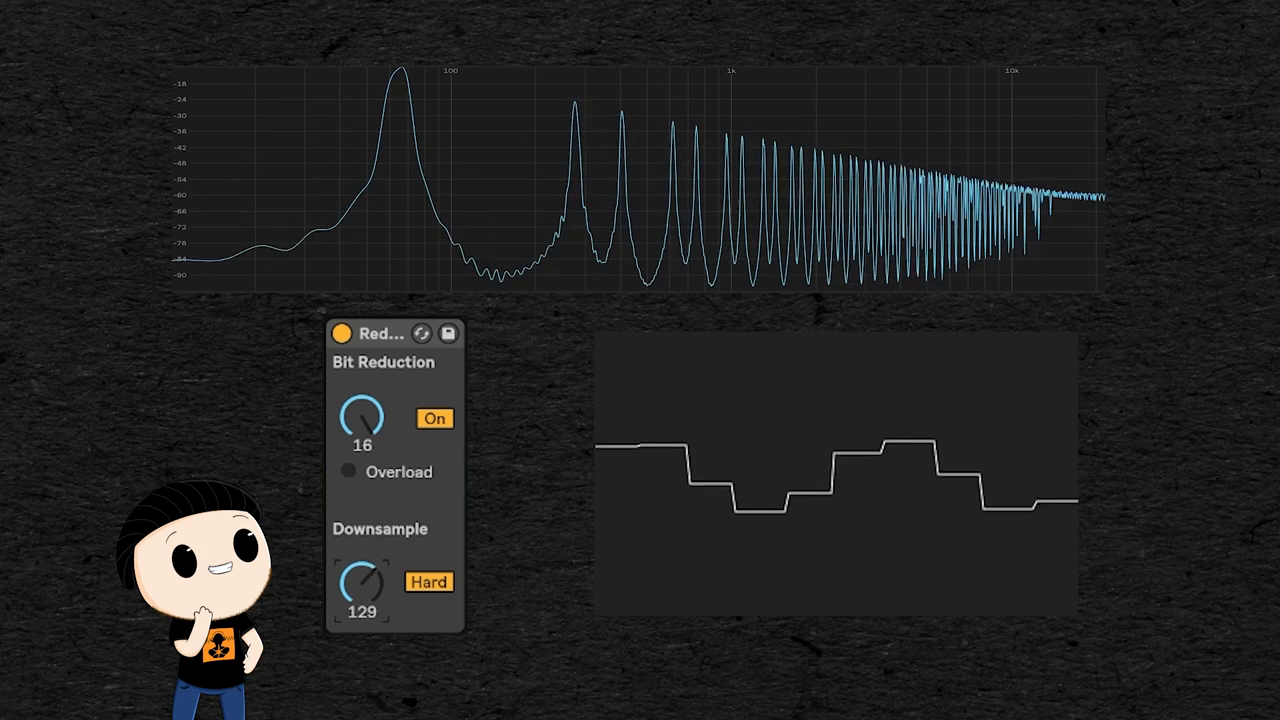
{"action": "left_click_drag", "start_coordinate": [362, 584], "coordinate": [362, 640]}
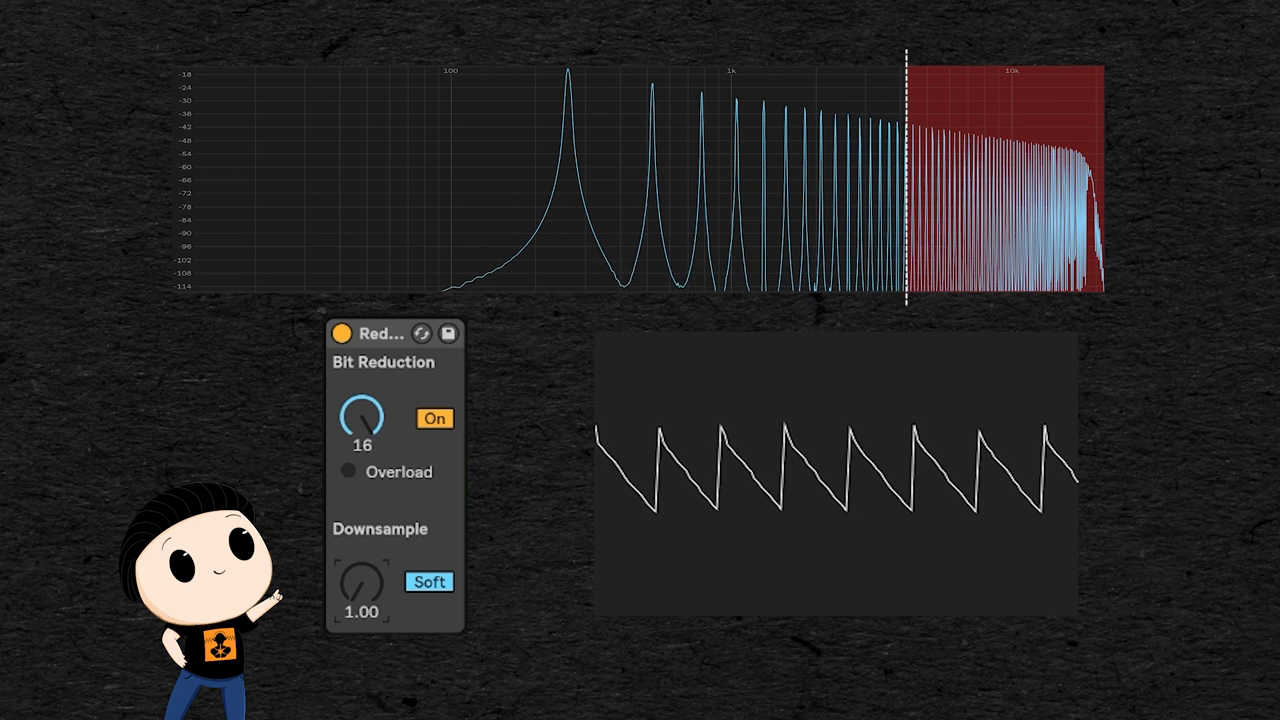
- Sweep soft downsampling up through about 5, 6, 8.5, 11, 12 to 15.5
{"action": "left_click_drag", "start_coordinate": [360, 584], "coordinate": [376, 560]}
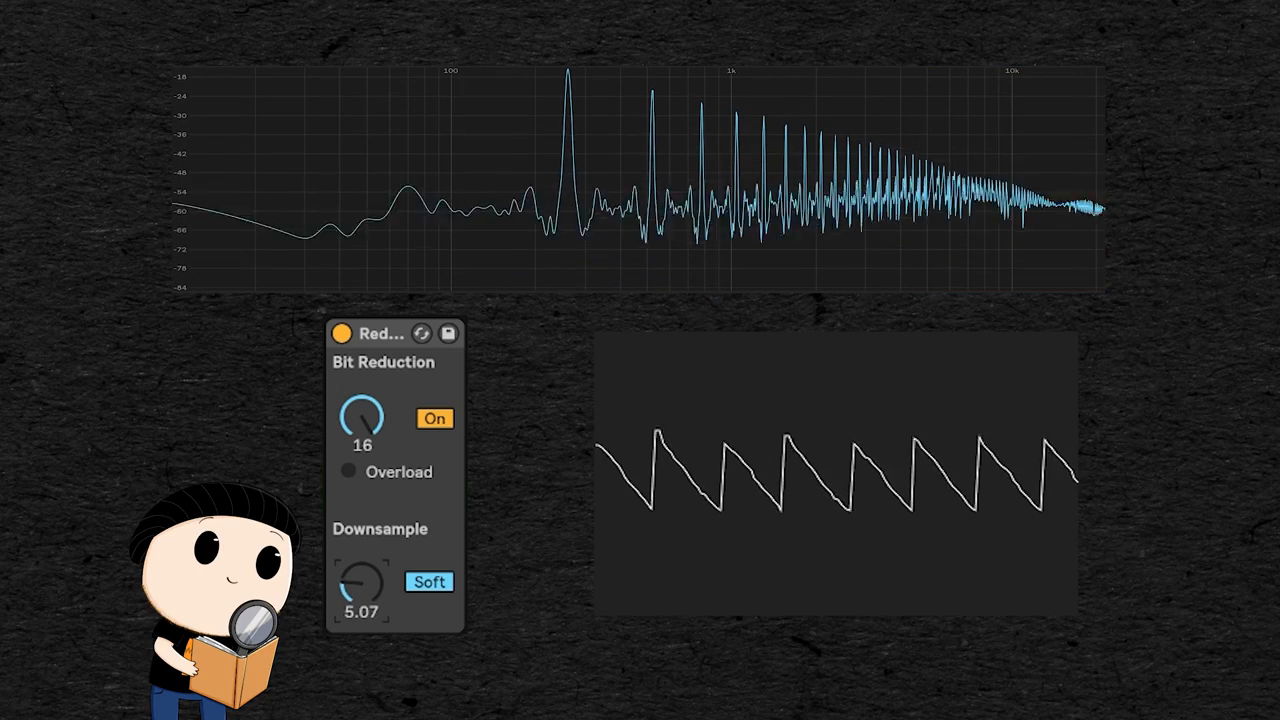
{"action": "left_click_drag", "start_coordinate": [360, 584], "coordinate": [370, 560]}
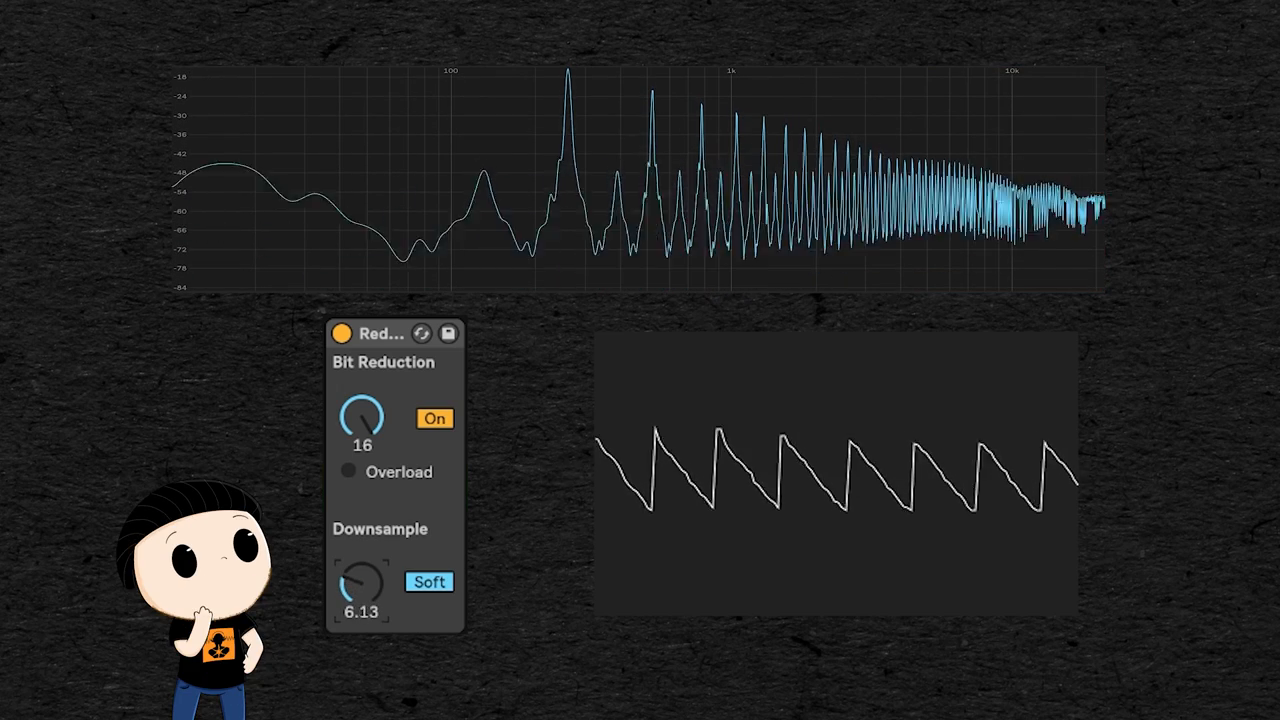
{"action": "left_click_drag", "start_coordinate": [362, 584], "coordinate": [370, 560]}
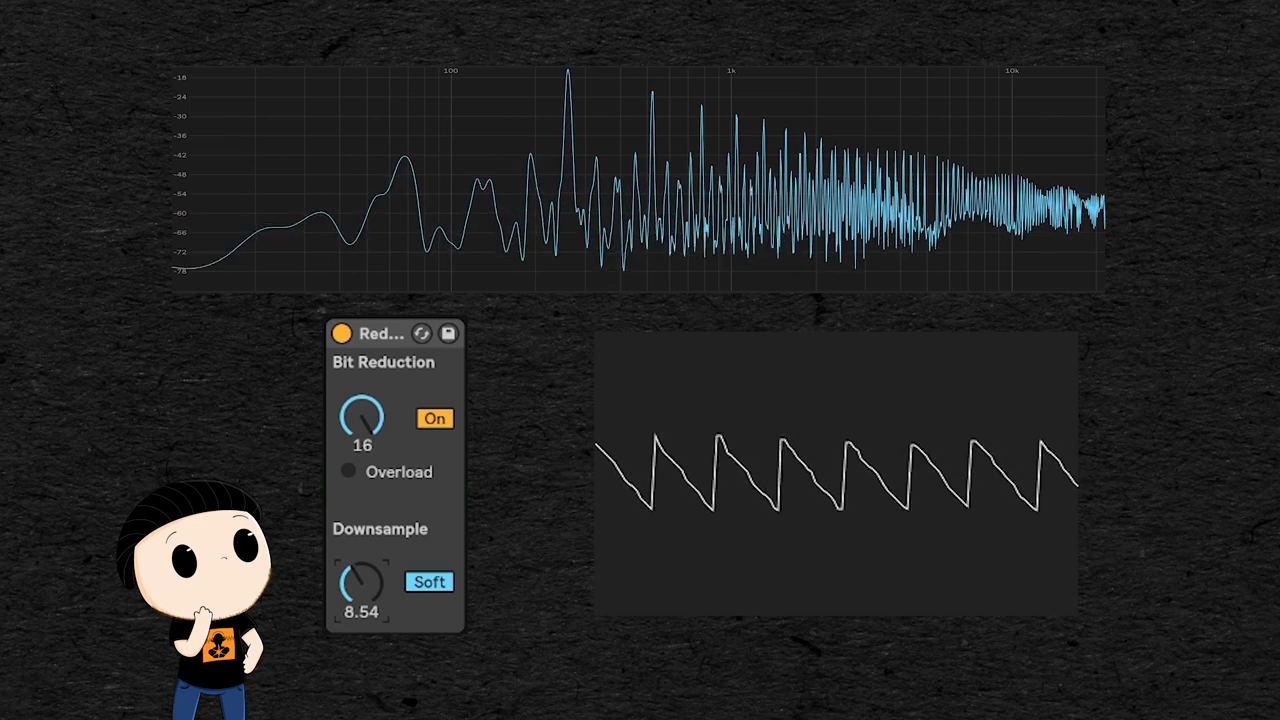
{"action": "left_click_drag", "start_coordinate": [362, 584], "coordinate": [362, 560]}
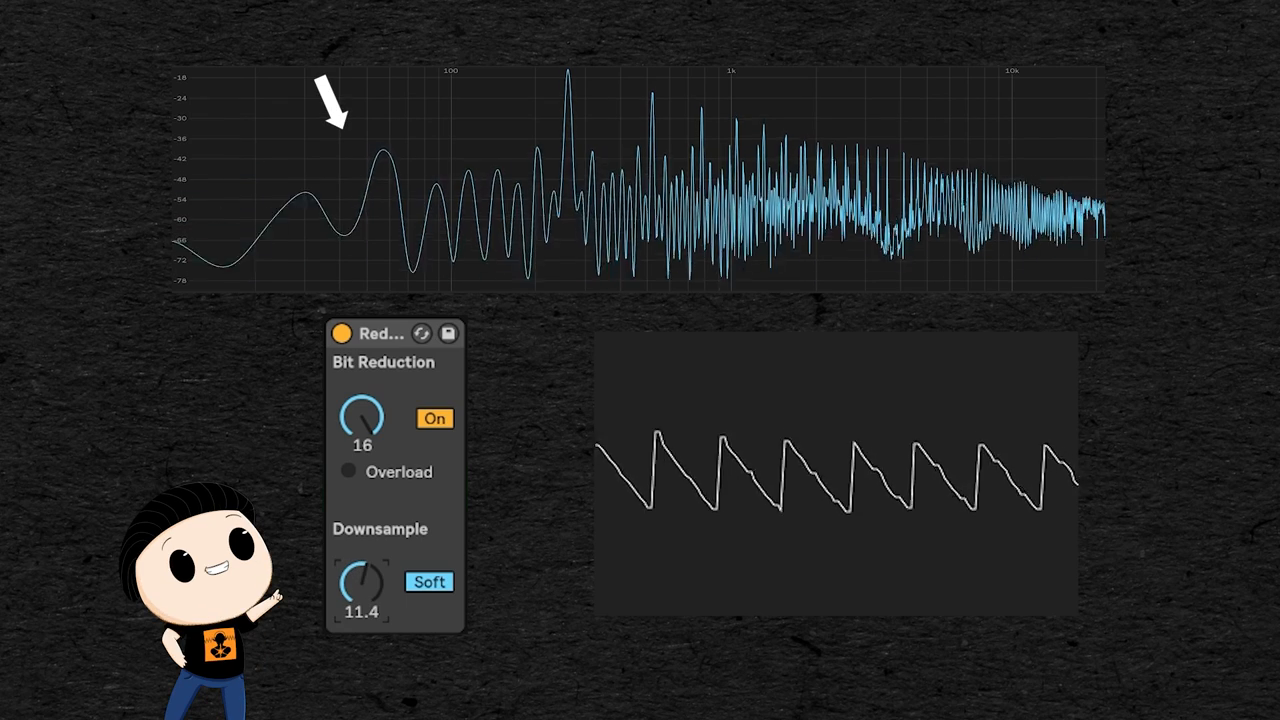
{"action": "left_click_drag", "start_coordinate": [362, 582], "coordinate": [362, 560]}
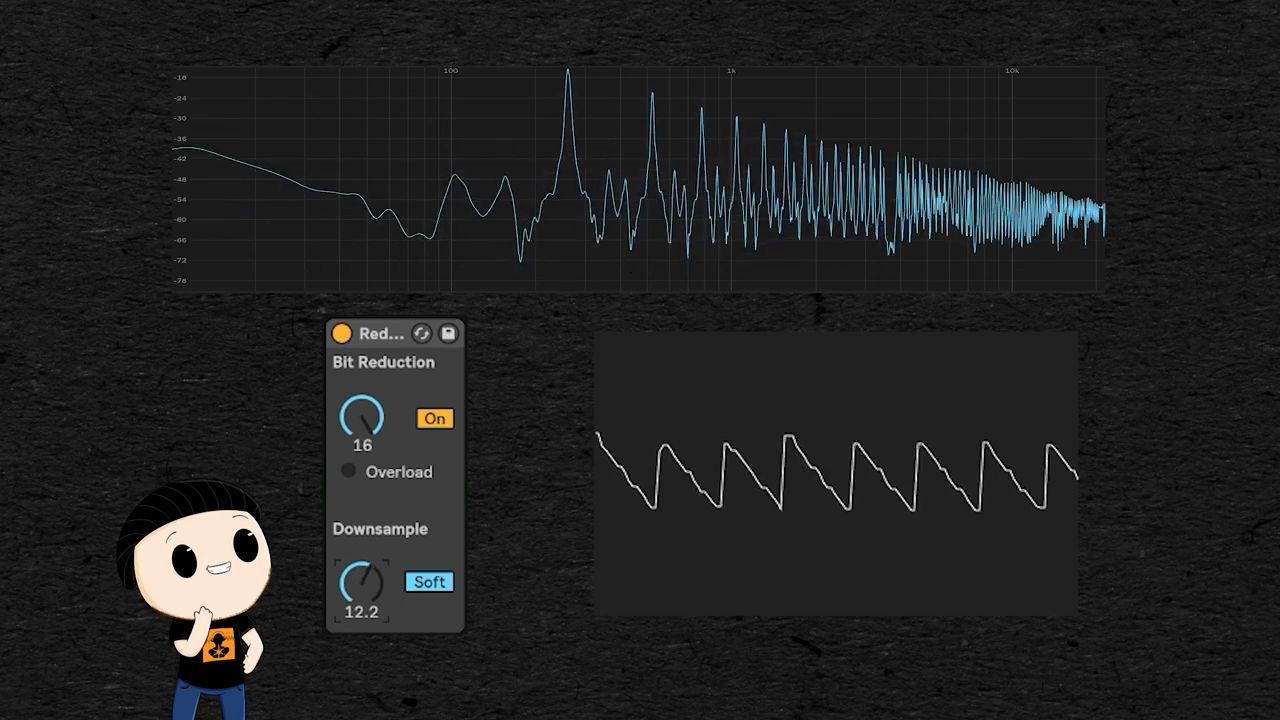
{"action": "left_click_drag", "start_coordinate": [360, 582], "coordinate": [370, 564]}
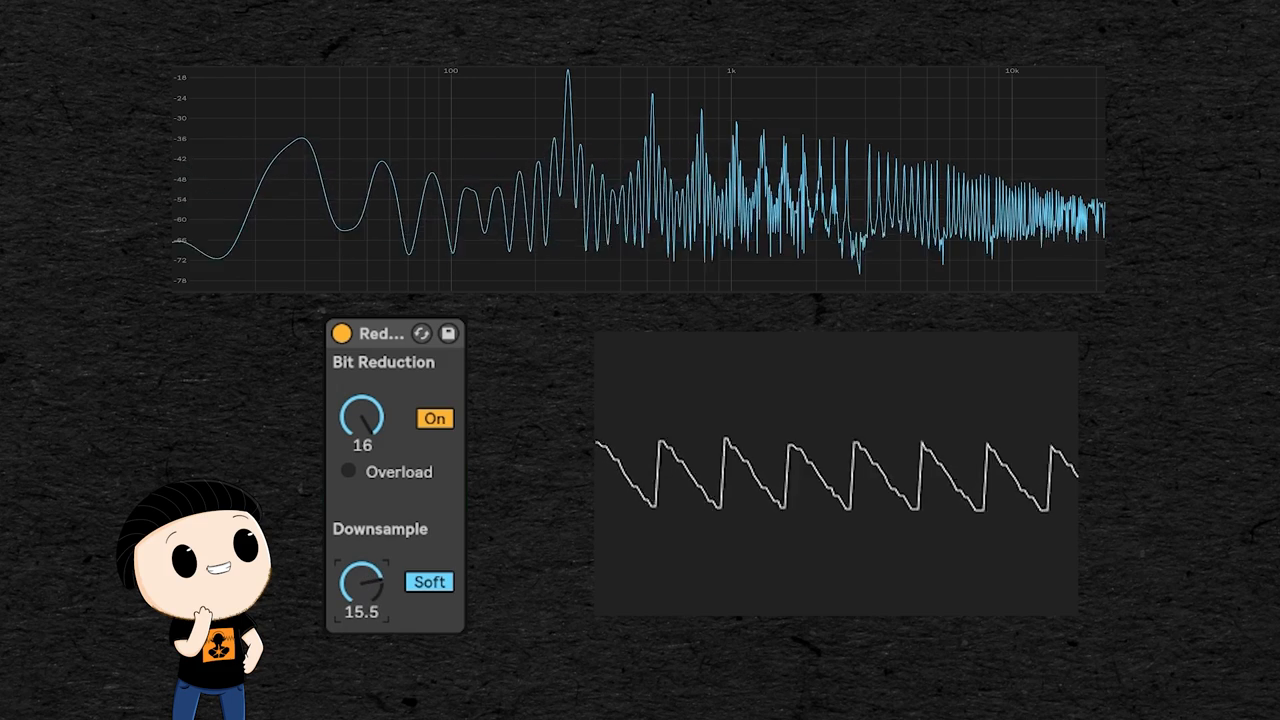
- Switch Redux to hard downsampling and set the amount to 52
{"action": "left_click", "coordinate": [428, 580]}
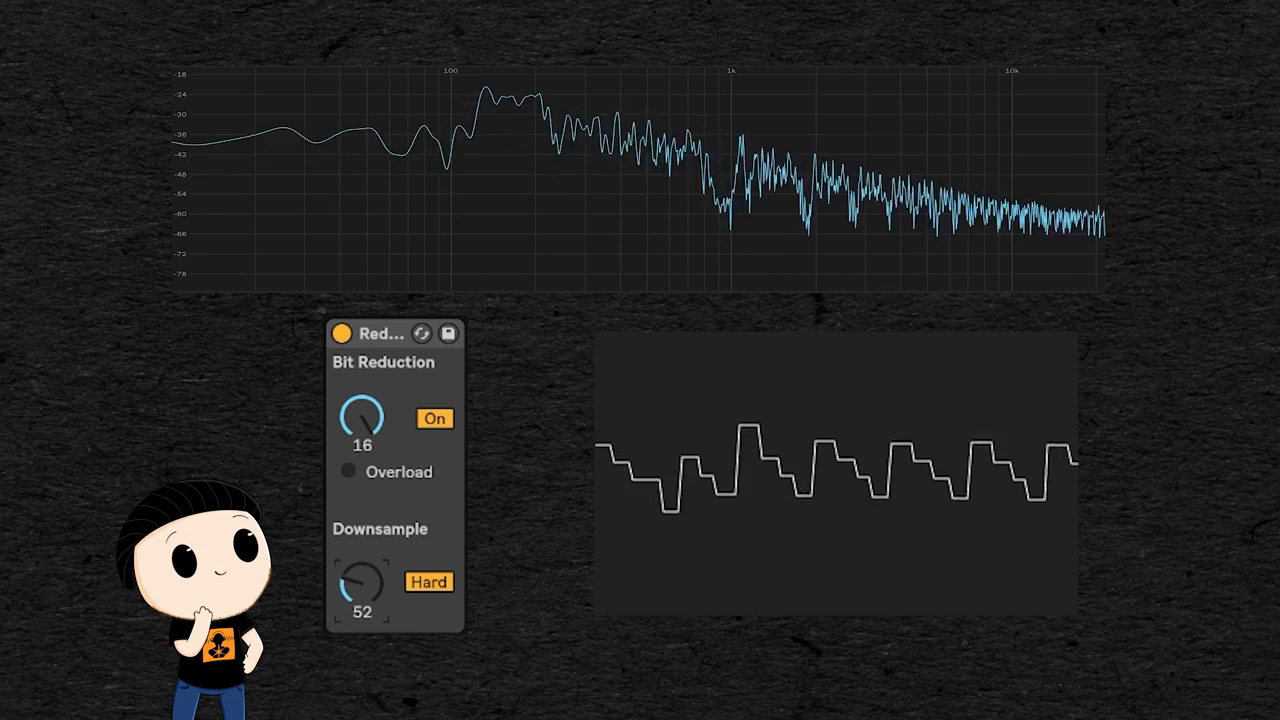
{"action": "left_click_drag", "start_coordinate": [362, 584], "coordinate": [376, 560]}
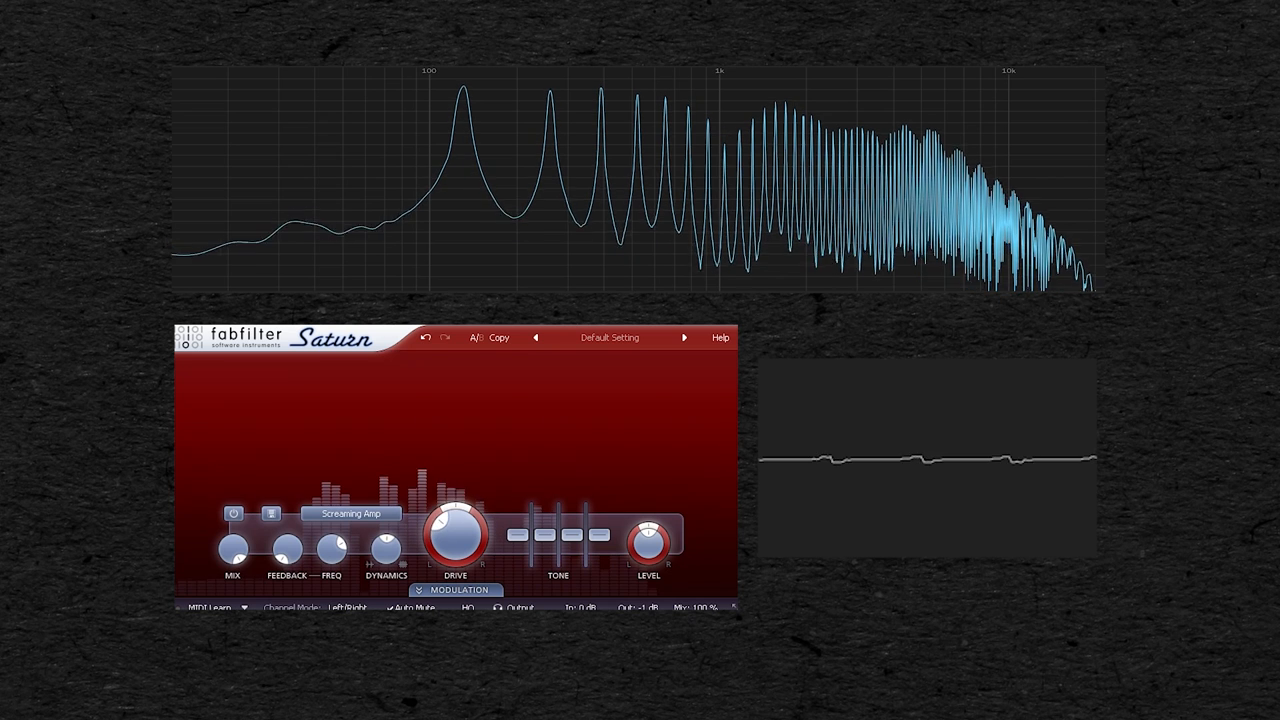
- Raise the Screaming Amp drive in Saturn to saturate the signal with harmonics
{"action": "left_click_drag", "start_coordinate": [456, 536], "coordinate": [460, 520]}
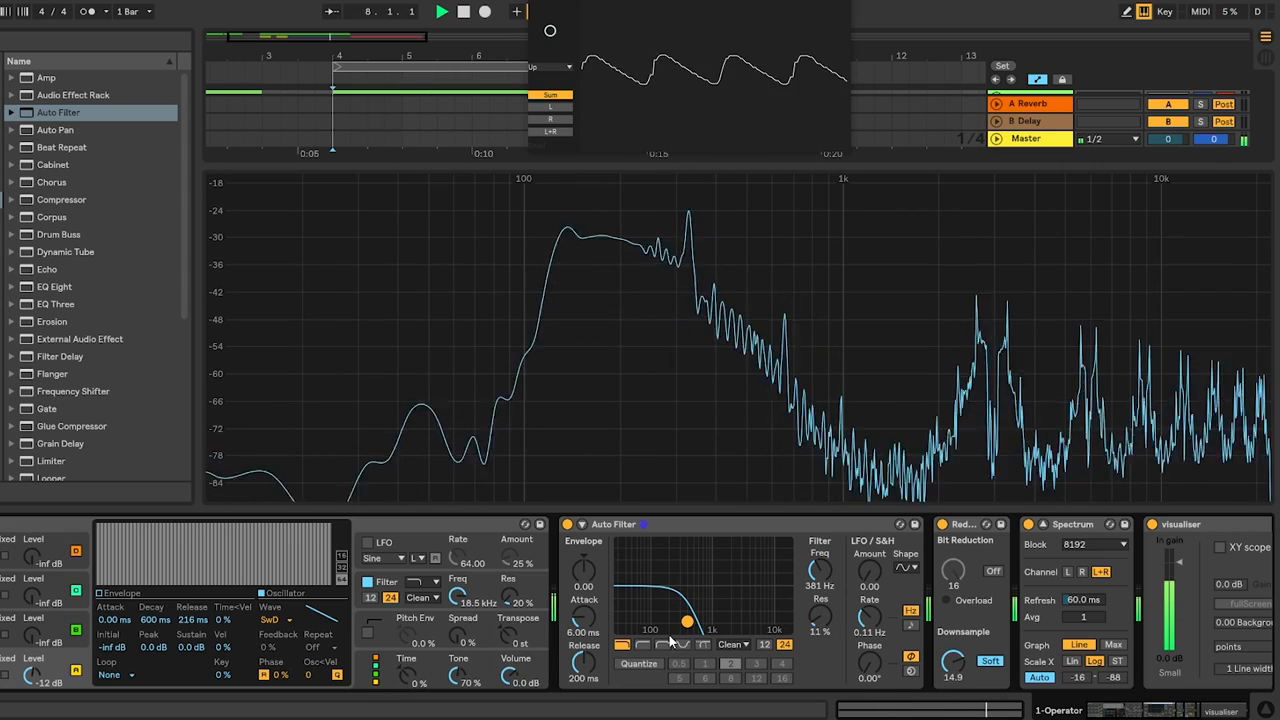
- Move Auto Filter after Redux and lower its cutoff to roll off the highs
{"action": "left_click_drag", "start_coordinate": [688, 620], "coordinate": [708, 620]}
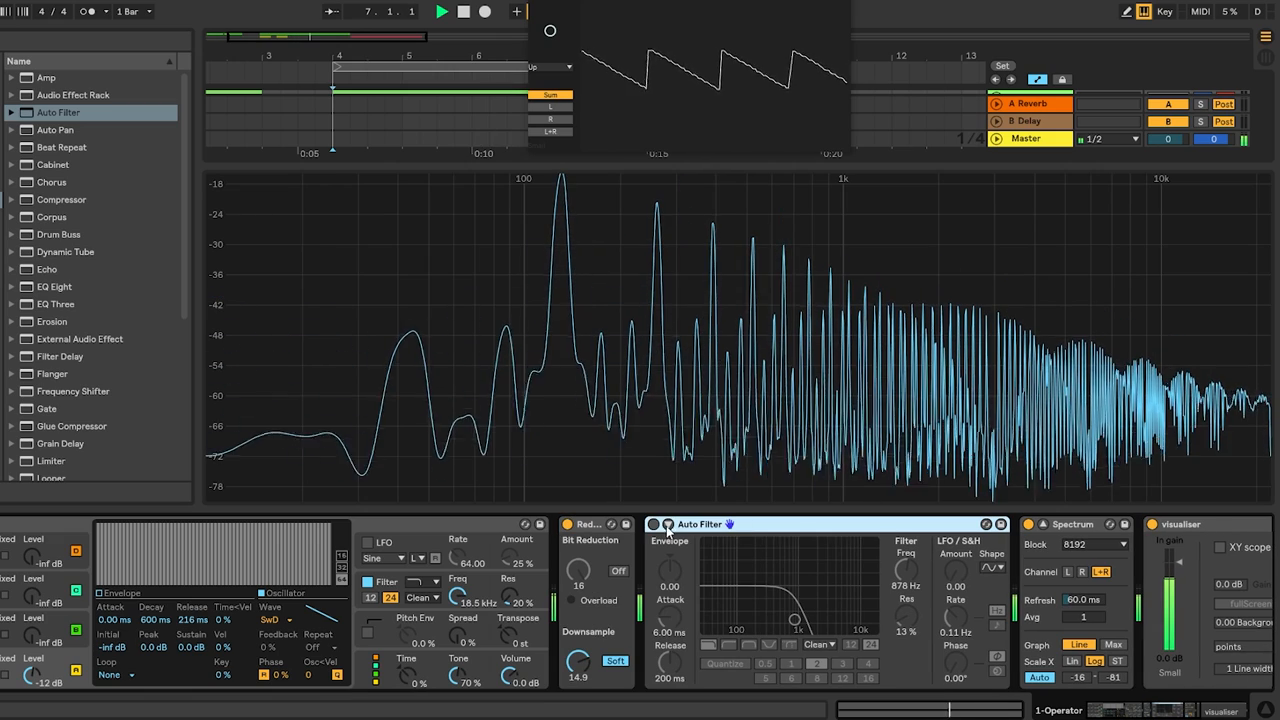
{"action": "left_click_drag", "start_coordinate": [770, 600], "coordinate": [796, 618]}
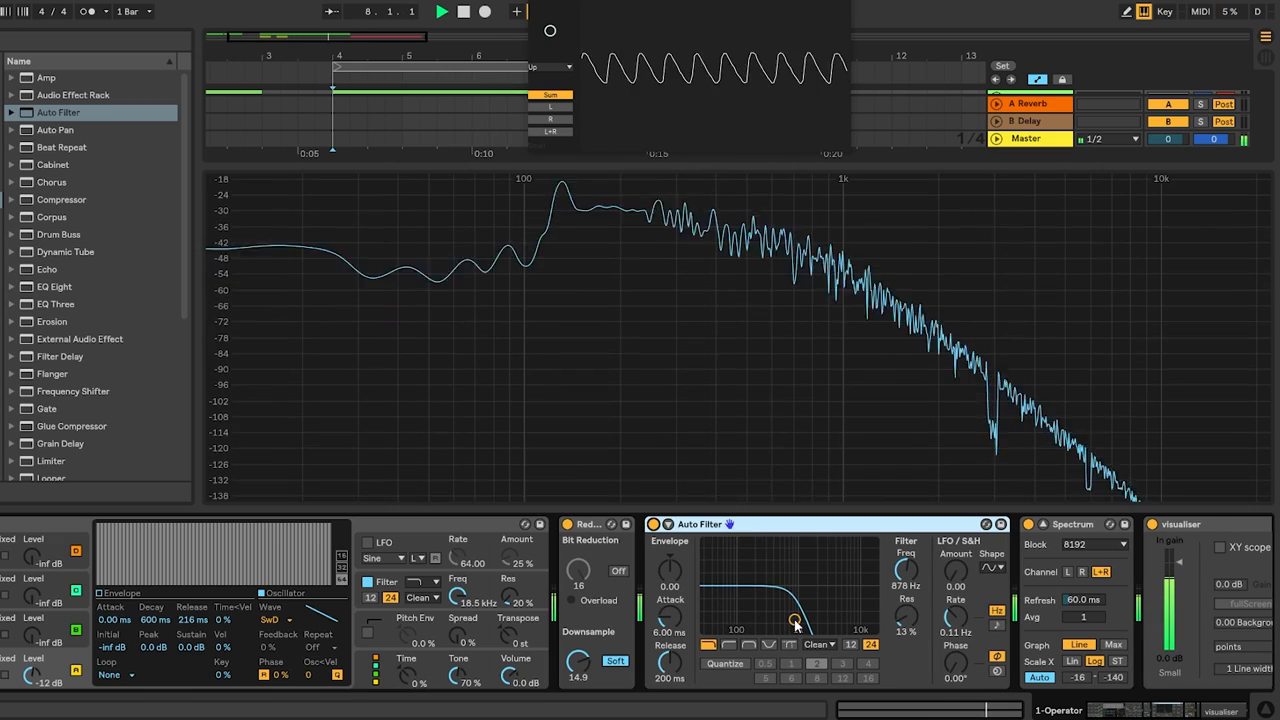
{"action": "left_click_drag", "start_coordinate": [790, 618], "coordinate": [764, 618]}
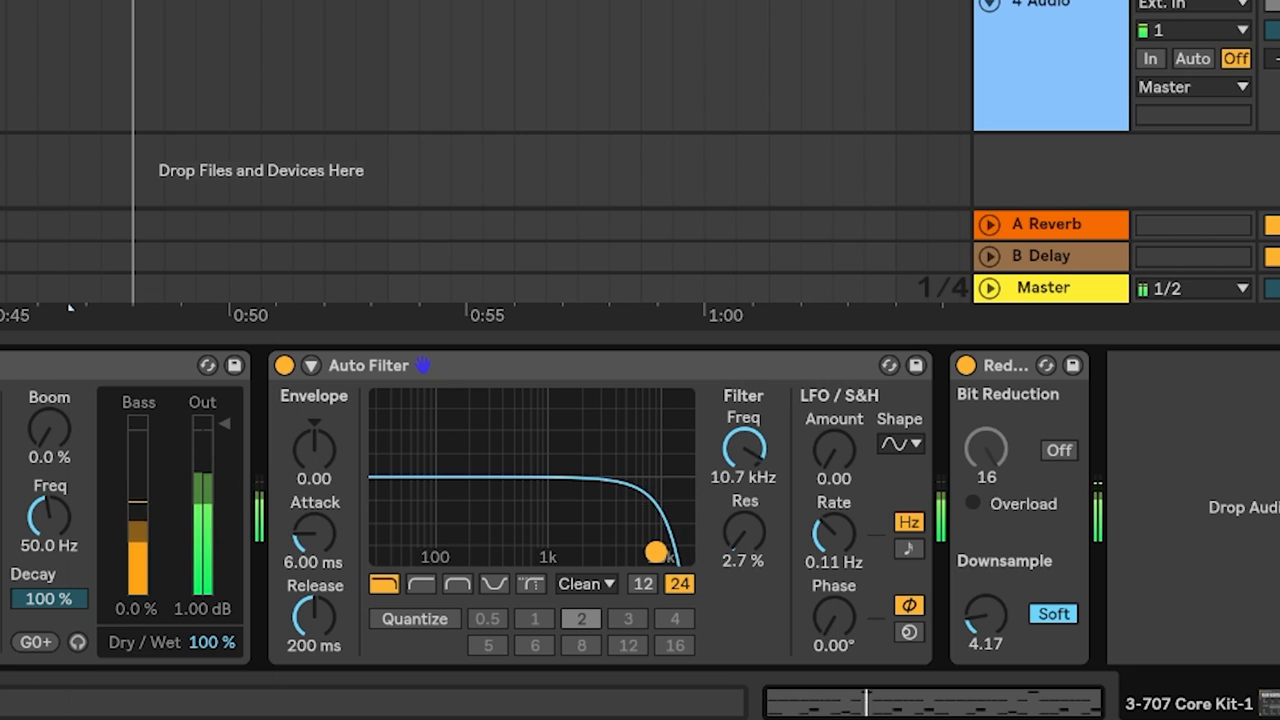
- Enable the Auto Filter–Redux rack, set hard downsampling, drop cutoff to 246 Hz and change the filter shape
{"action": "left_click_drag", "start_coordinate": [654, 552], "coordinate": [654, 552]}
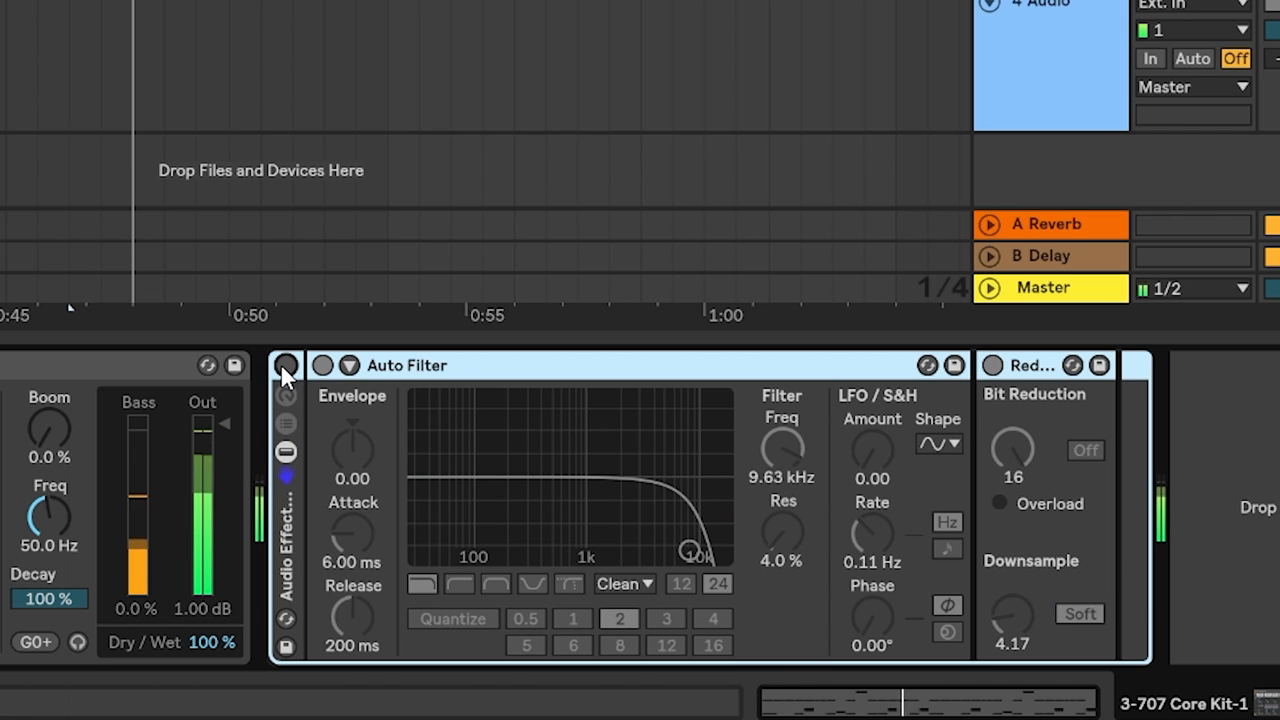
{"action": "left_click", "coordinate": [286, 364]}
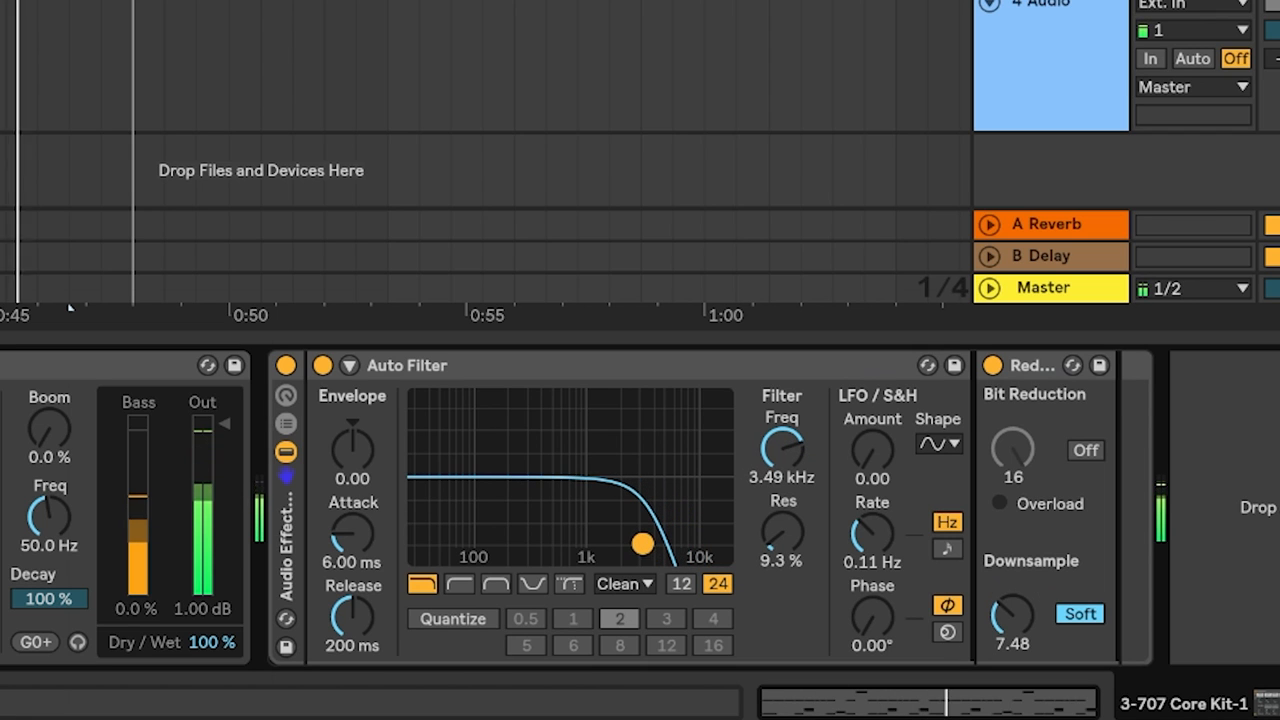
{"action": "left_click", "coordinate": [1078, 612]}
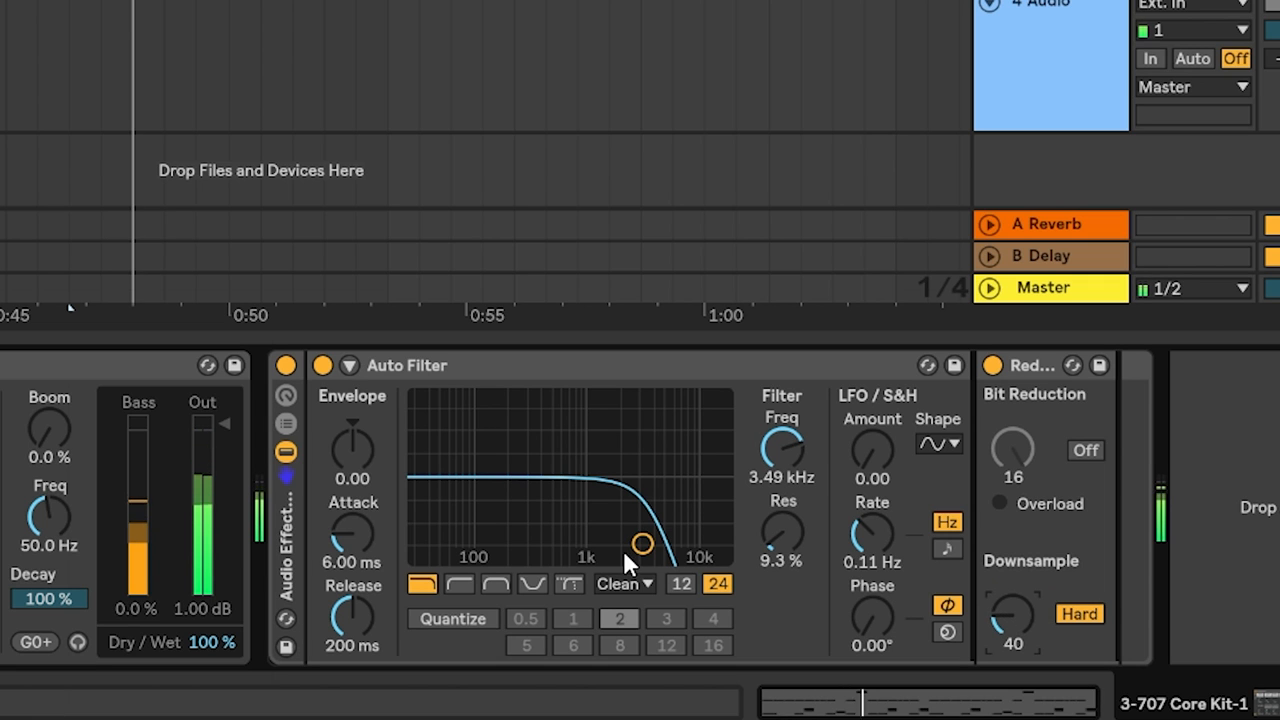
{"action": "left_click_drag", "start_coordinate": [644, 544], "coordinate": [520, 532]}
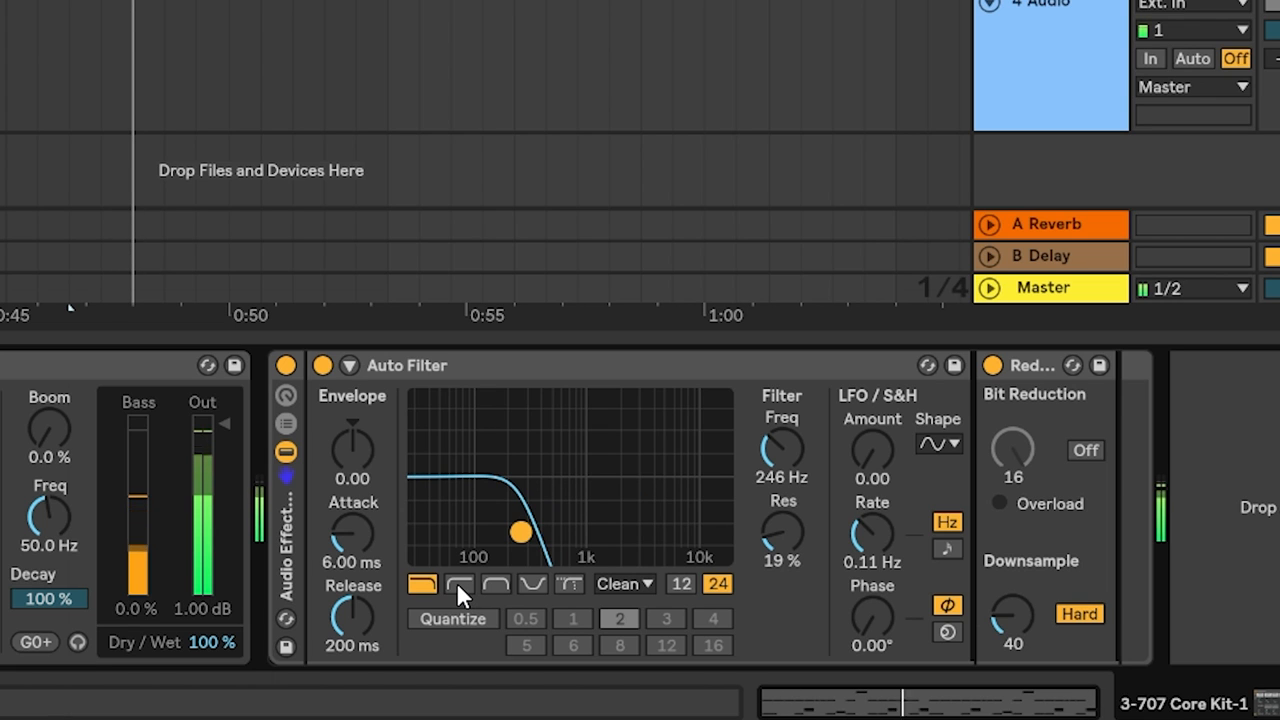
{"action": "left_click", "coordinate": [458, 584]}
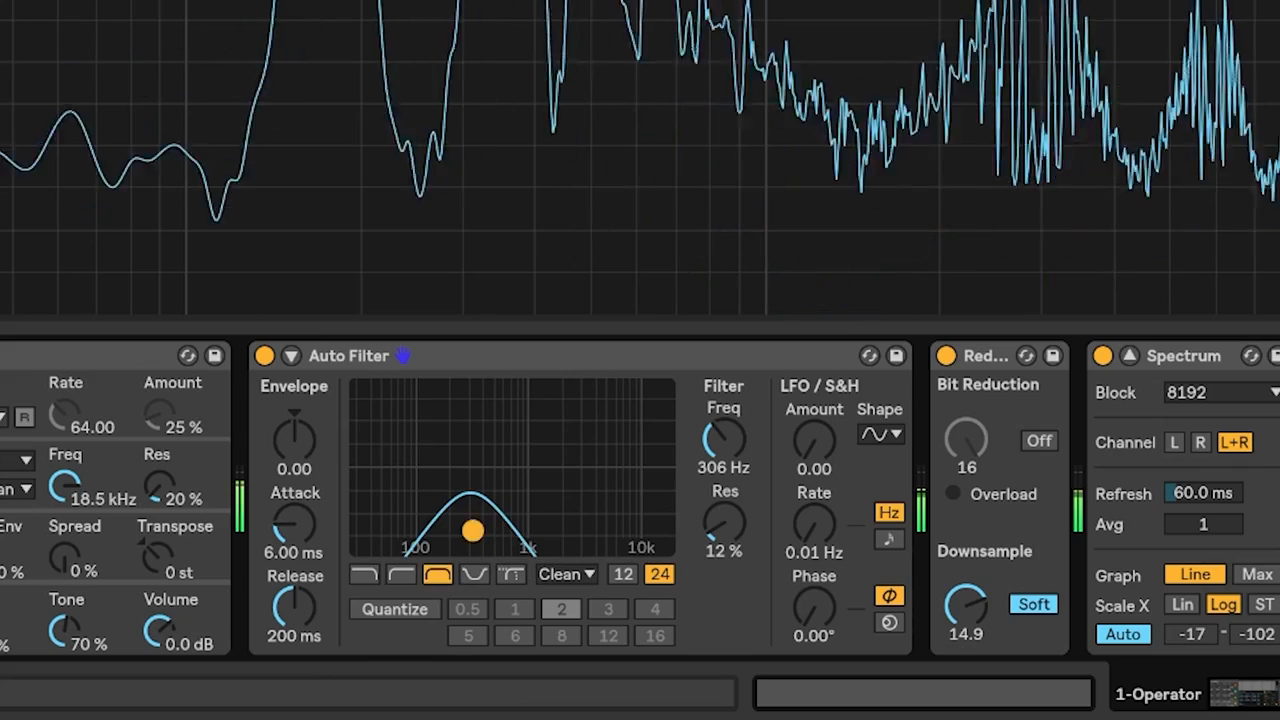
- Move the band-pass Auto Filter centre frequency to about 410 Hz
{"action": "left_click_drag", "start_coordinate": [472, 532], "coordinate": [484, 500]}
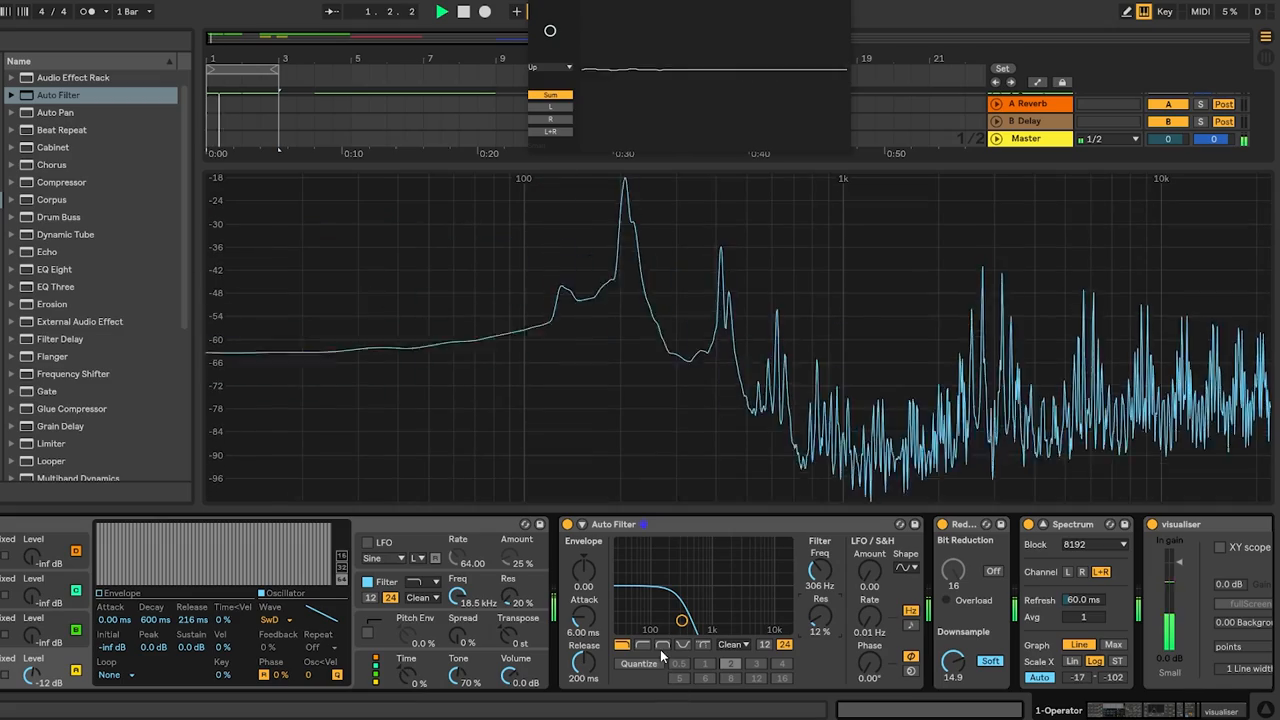
{"action": "left_click_drag", "start_coordinate": [680, 616], "coordinate": [688, 604]}
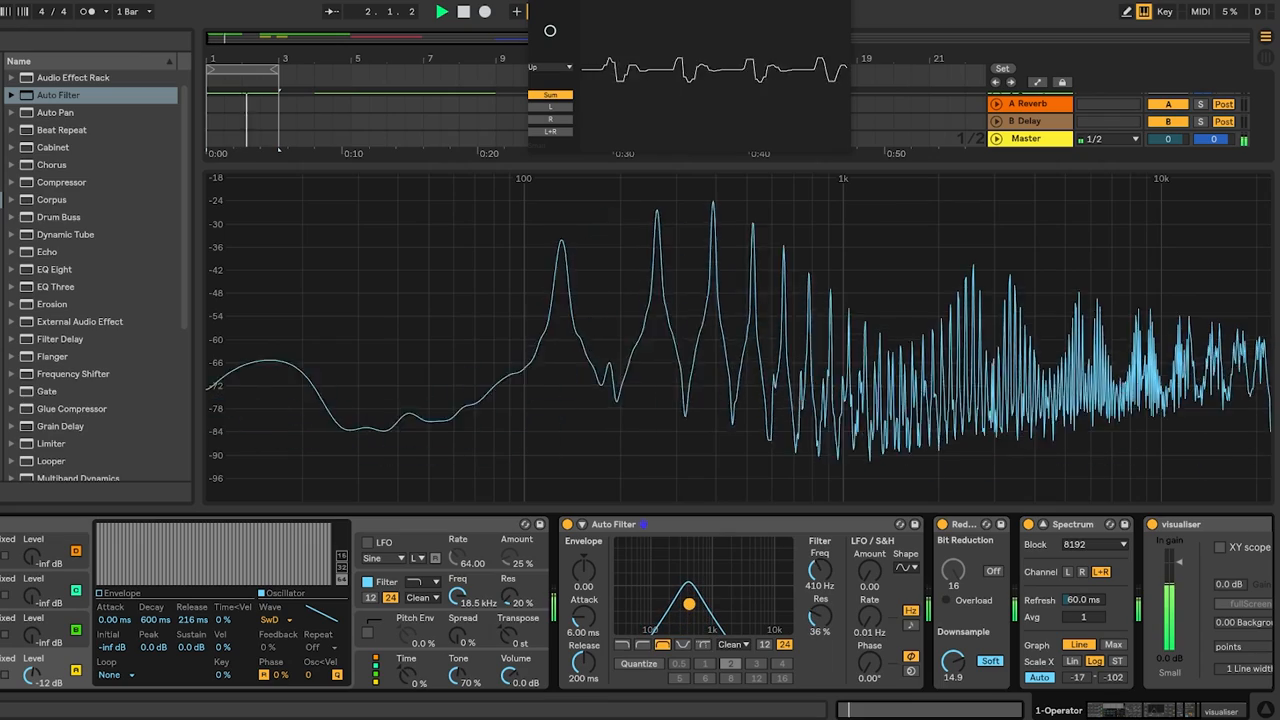